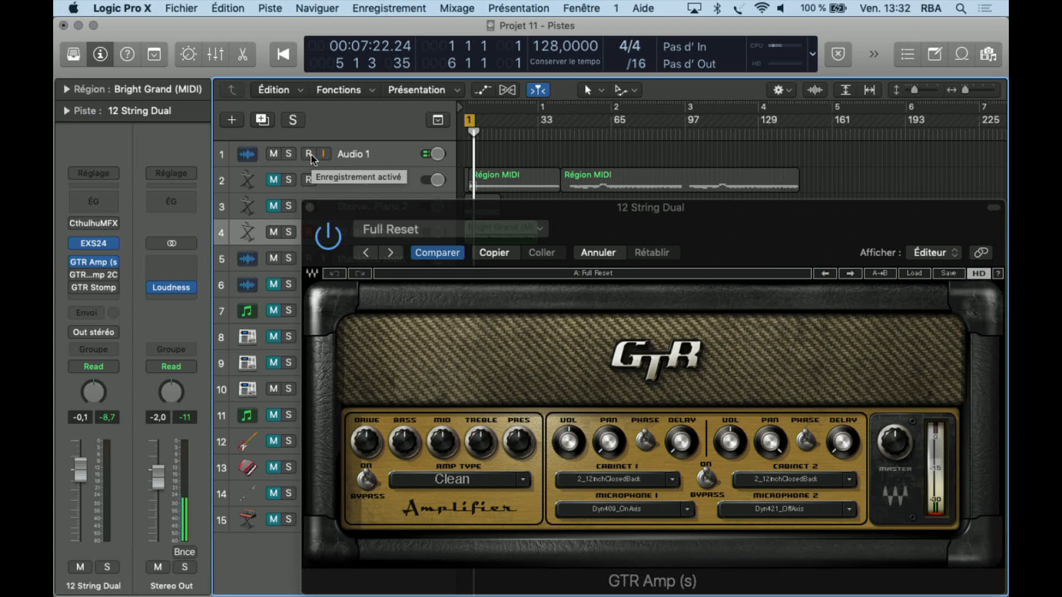
# Change the 12 String Dual GTR Amp's amp type from Clean to Punchy.
pyautogui.click(309, 154)
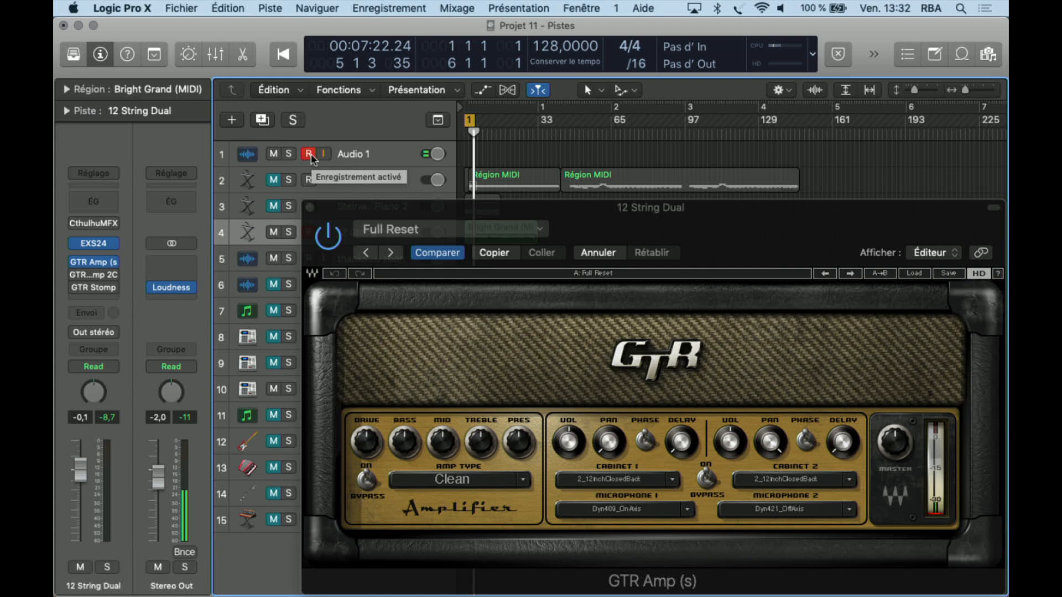
pyautogui.click(308, 154)
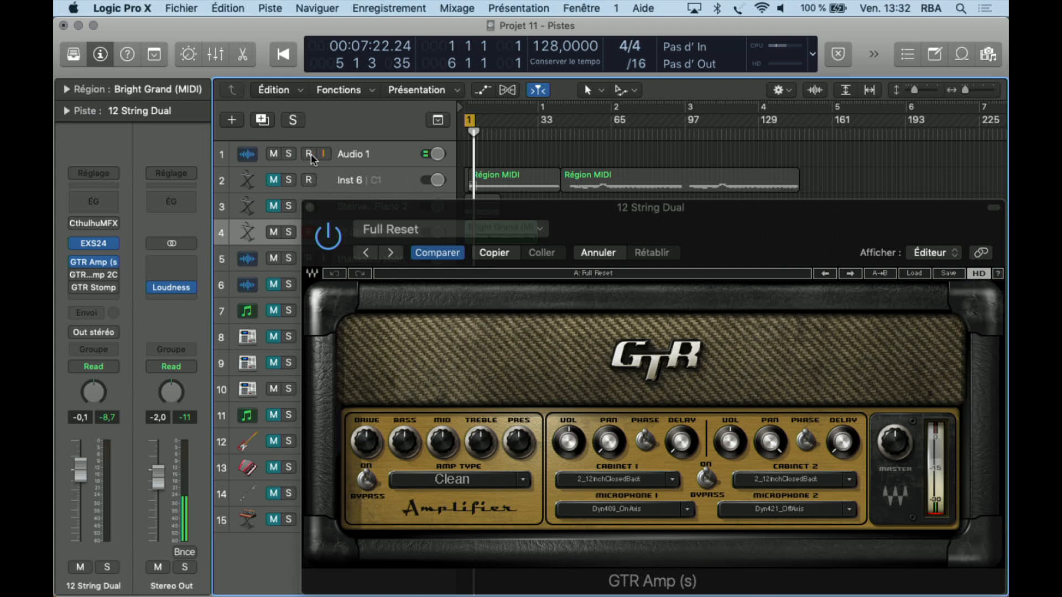
pyautogui.click(311, 154)
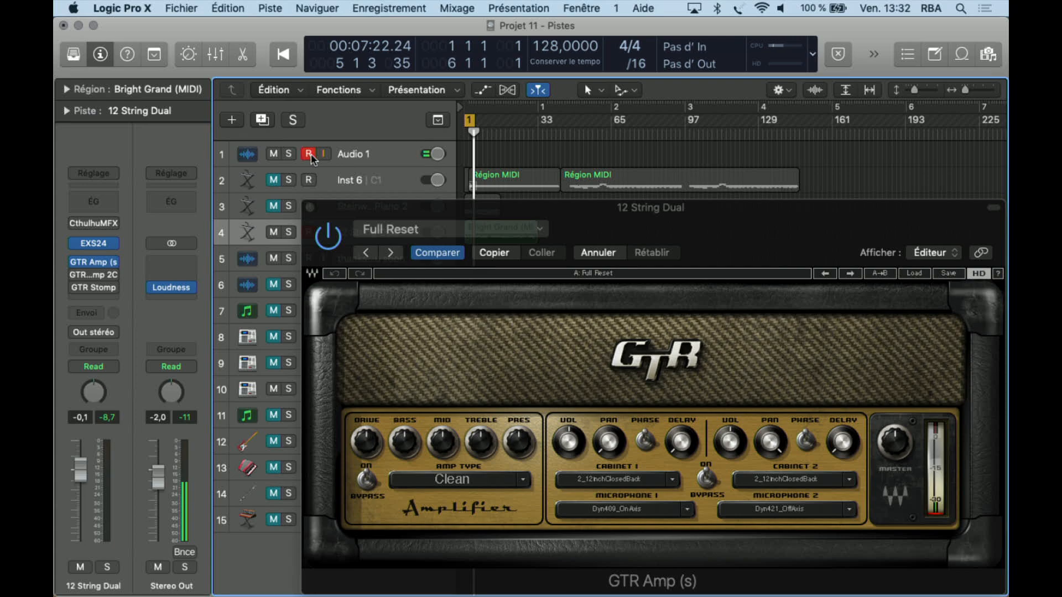
pyautogui.click(308, 154)
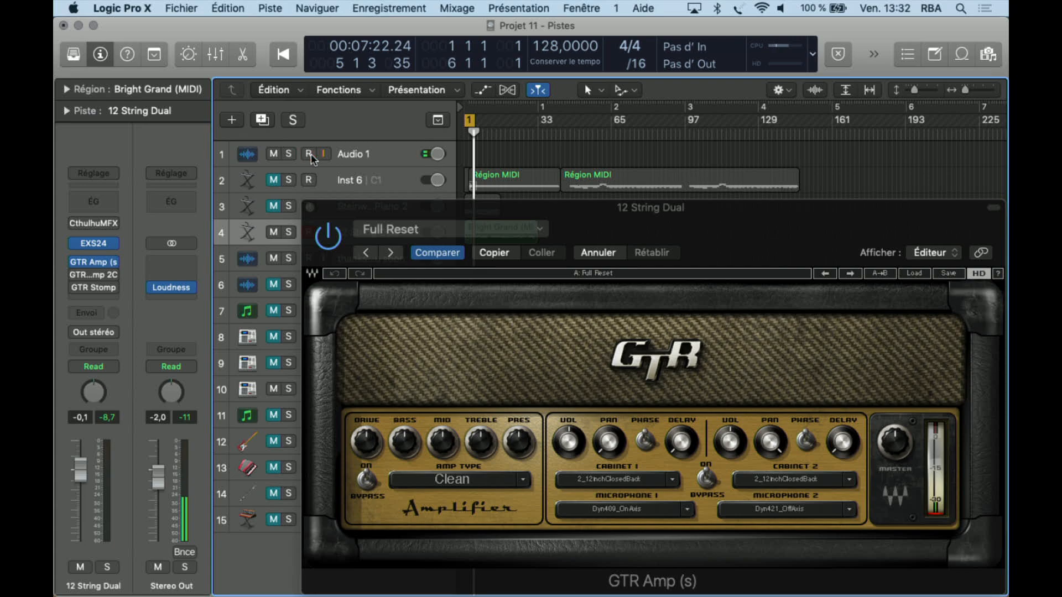
pyautogui.click(307, 153)
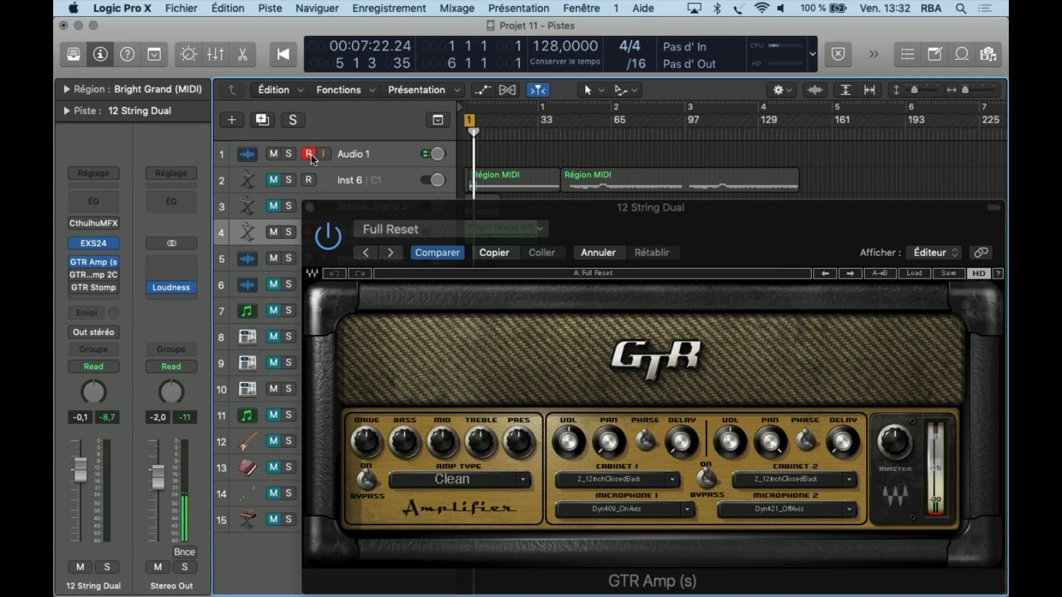
pyautogui.click(307, 154)
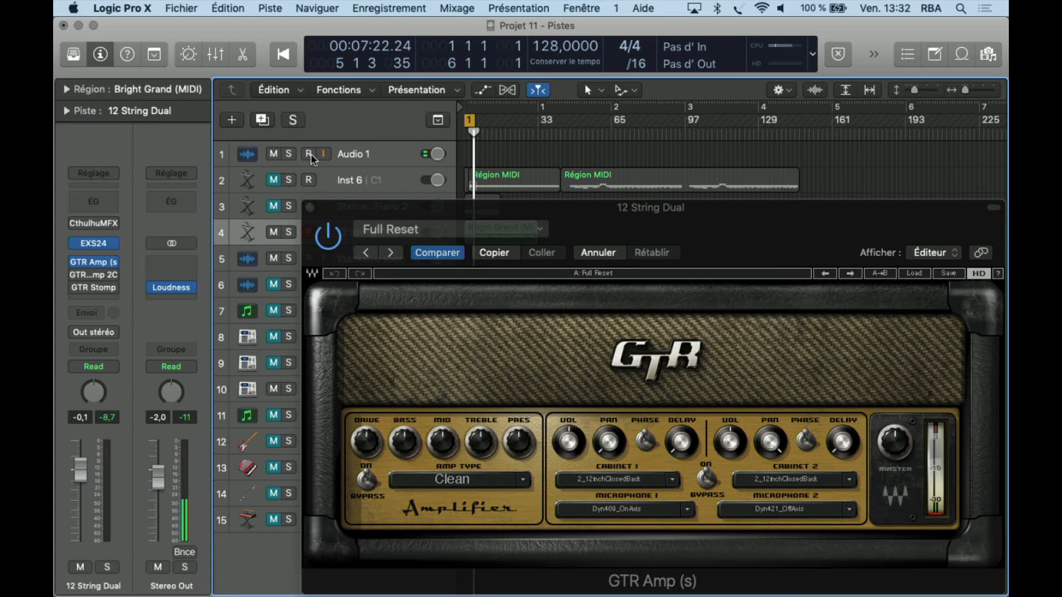
pyautogui.click(308, 154)
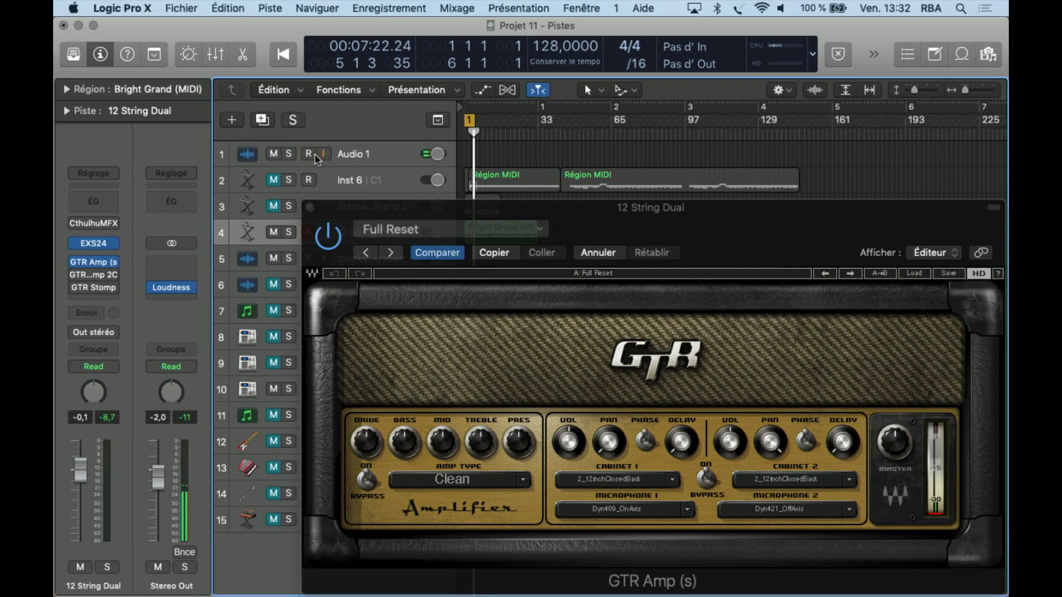
pyautogui.click(308, 154)
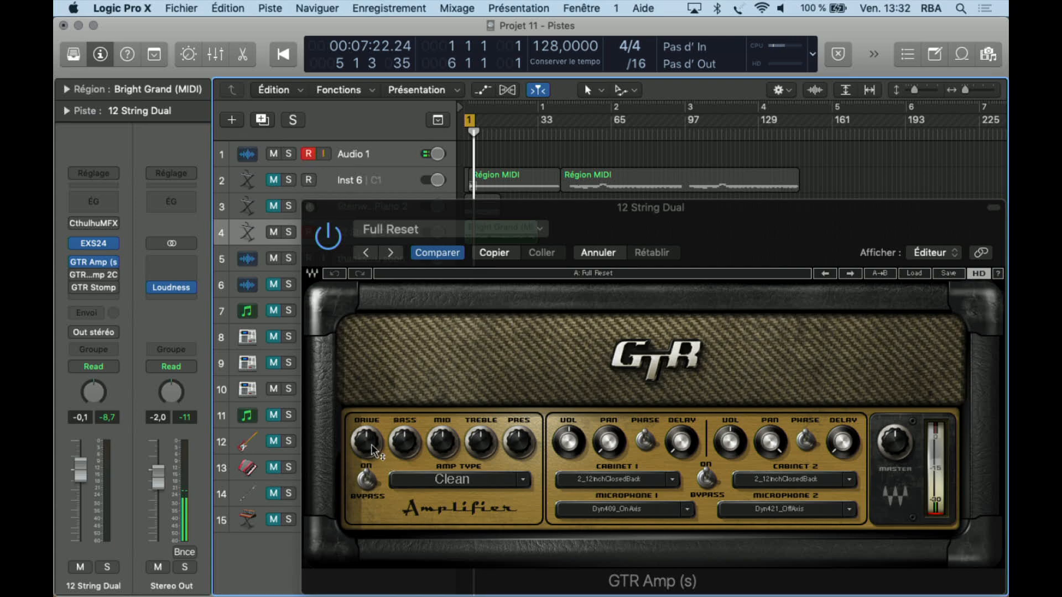
pyautogui.moveTo(434, 451)
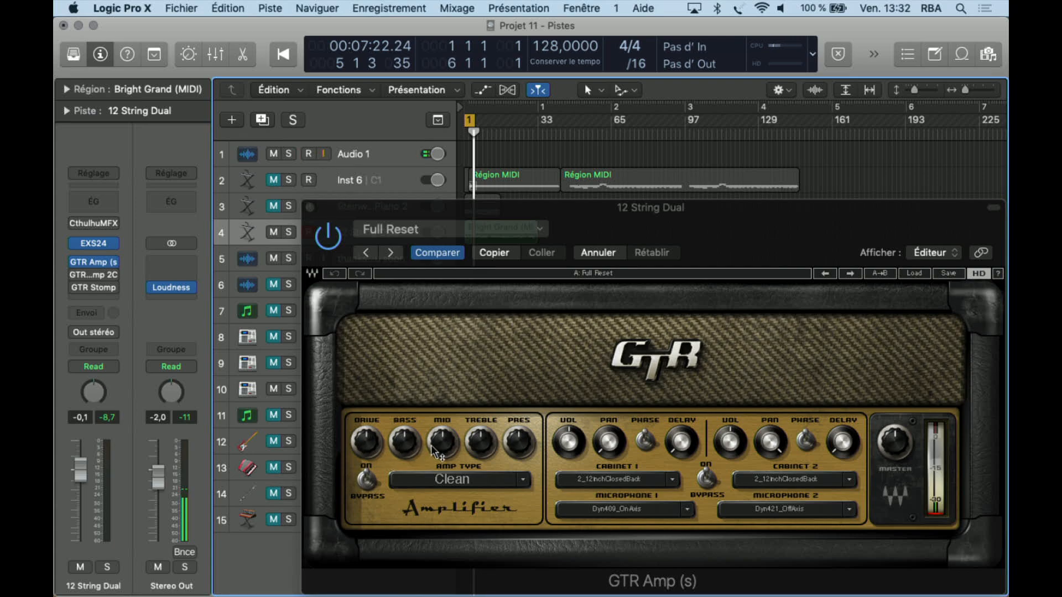
pyautogui.moveTo(527, 452)
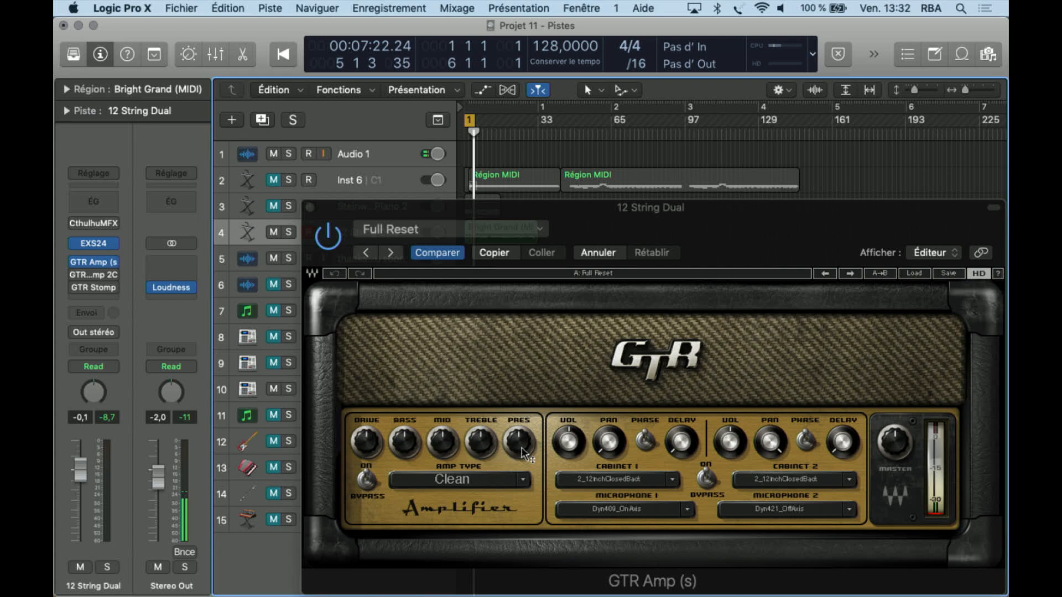
pyautogui.click(308, 154)
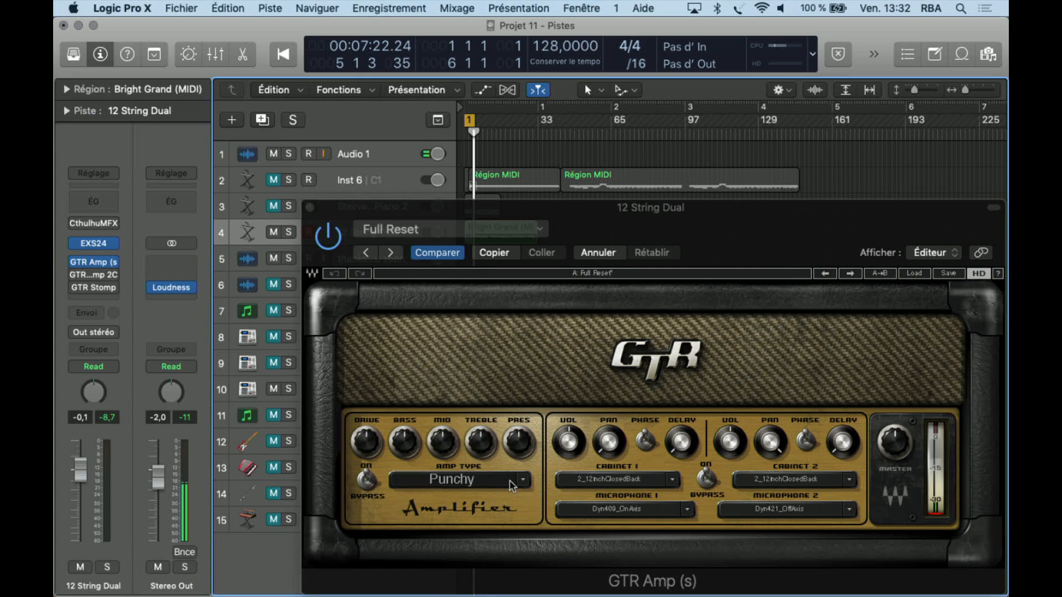
# Audition OverDrive, Scream, ThermitronCrunch, ThermitronClean, PRS_Monster and Activator, ending on SuperTube.
pyautogui.click(450, 480)
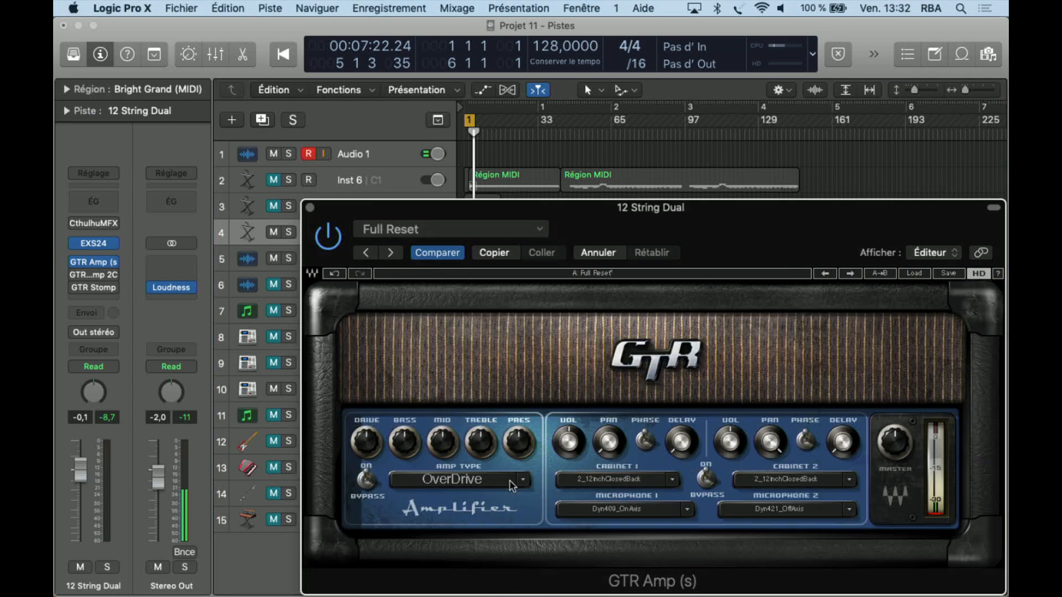
pyautogui.click(461, 480)
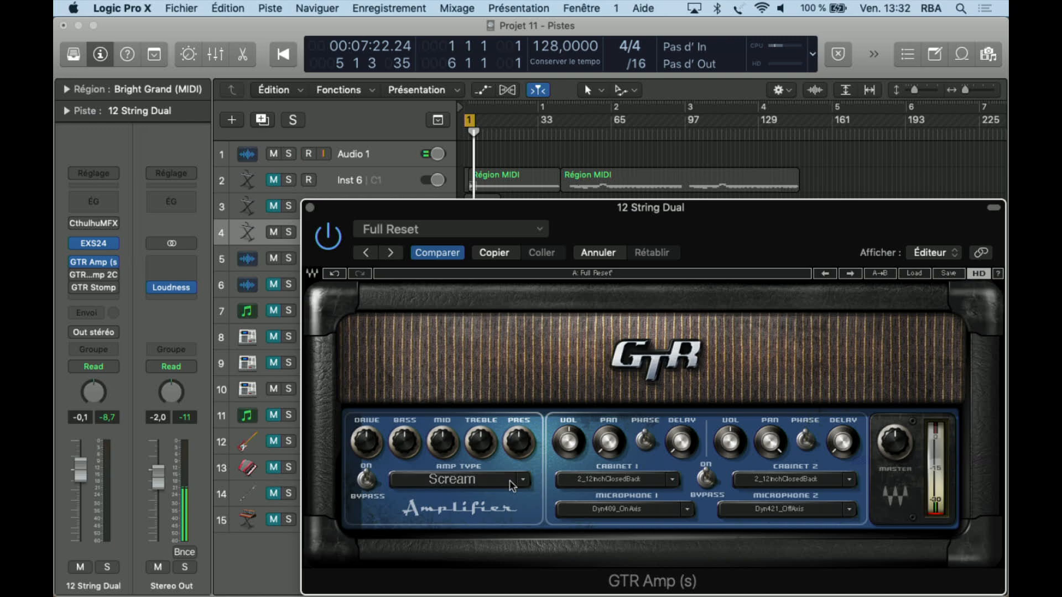
pyautogui.click(454, 480)
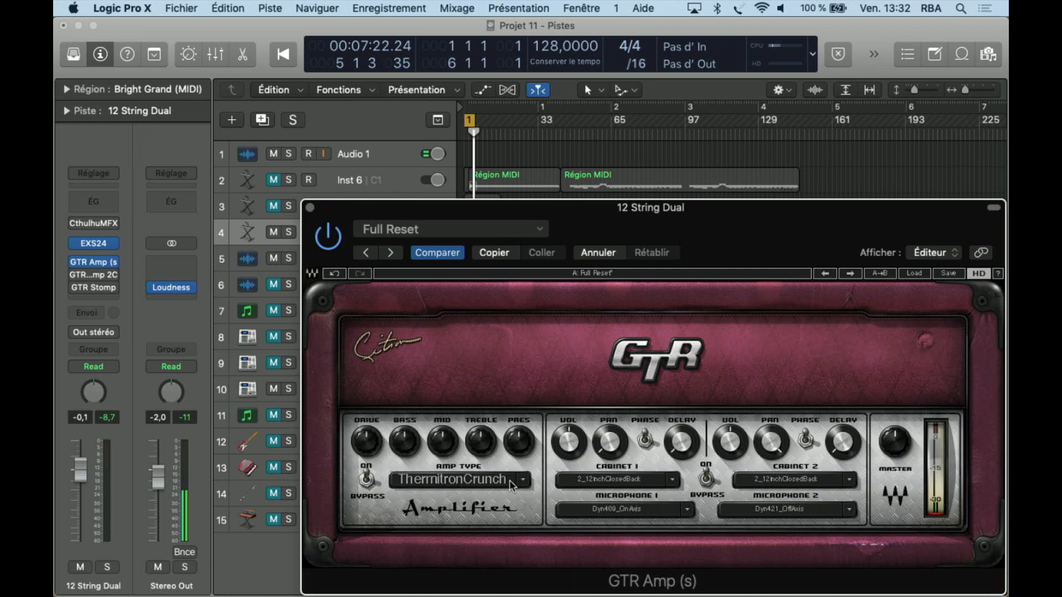
pyautogui.click(522, 480)
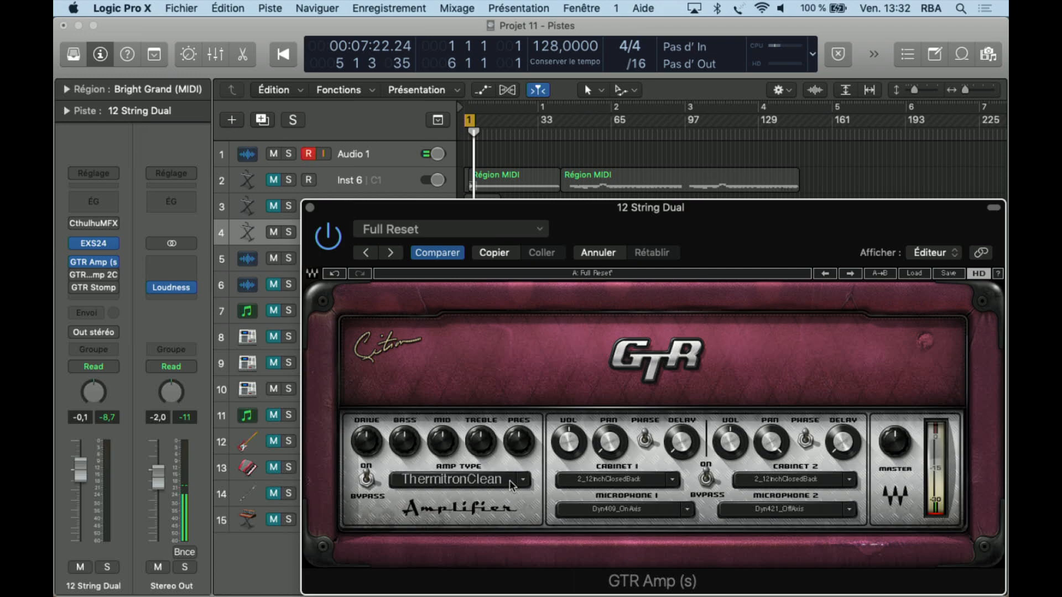
pyautogui.click(522, 479)
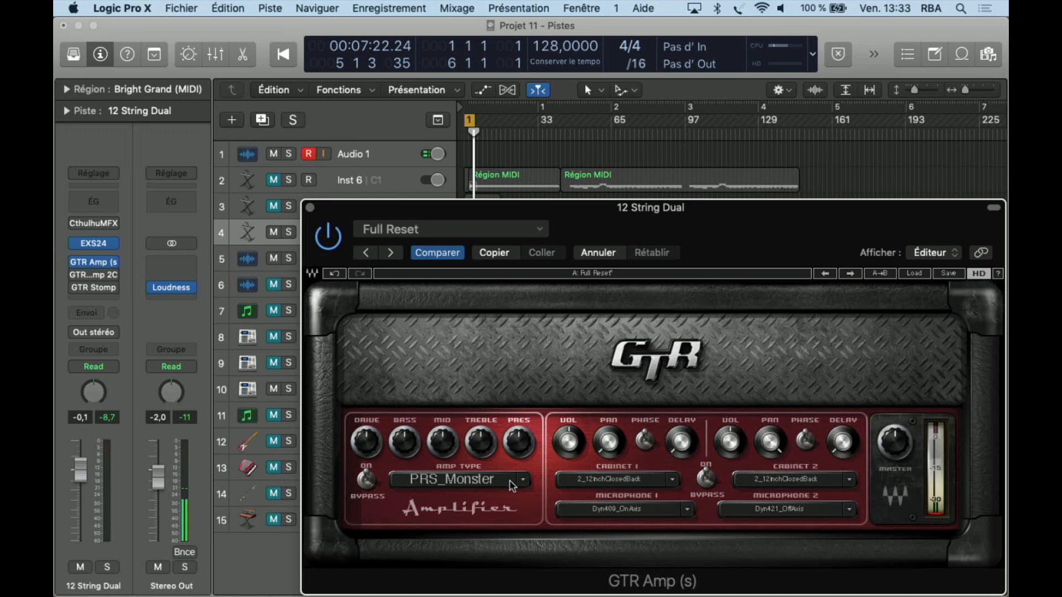
pyautogui.click(522, 479)
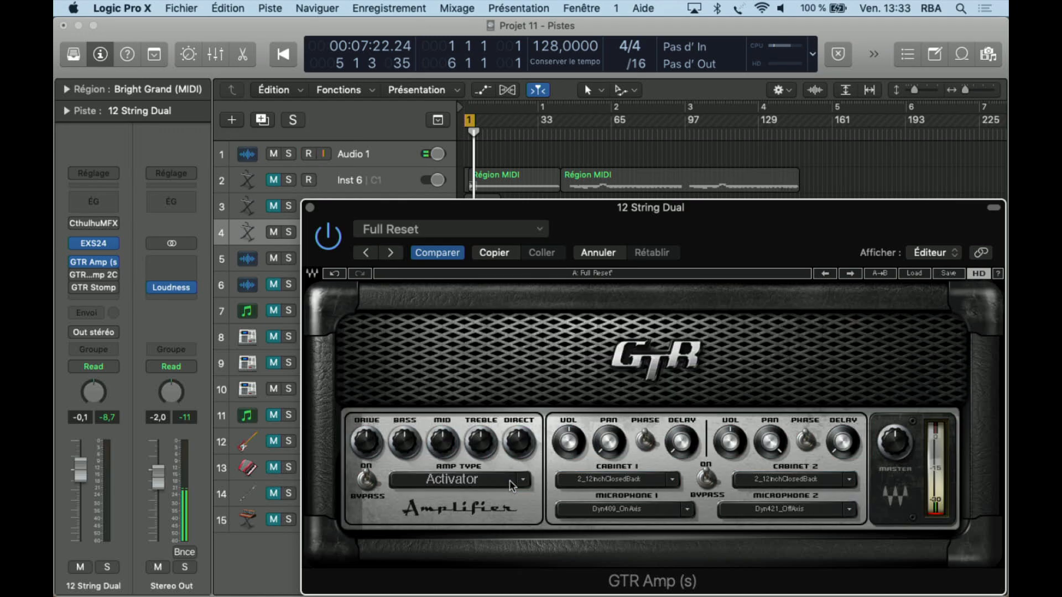
pyautogui.click(522, 479)
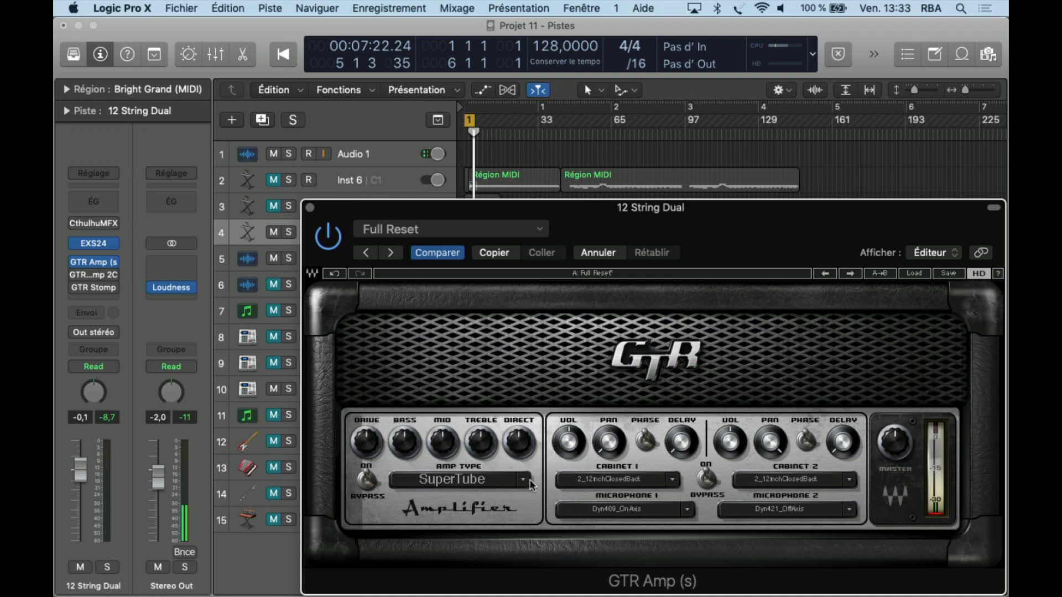
# Load the NeilCitron PlexitronLite preset, step to LegatronCrunch, then return the amp to Clean.
pyautogui.click(522, 479)
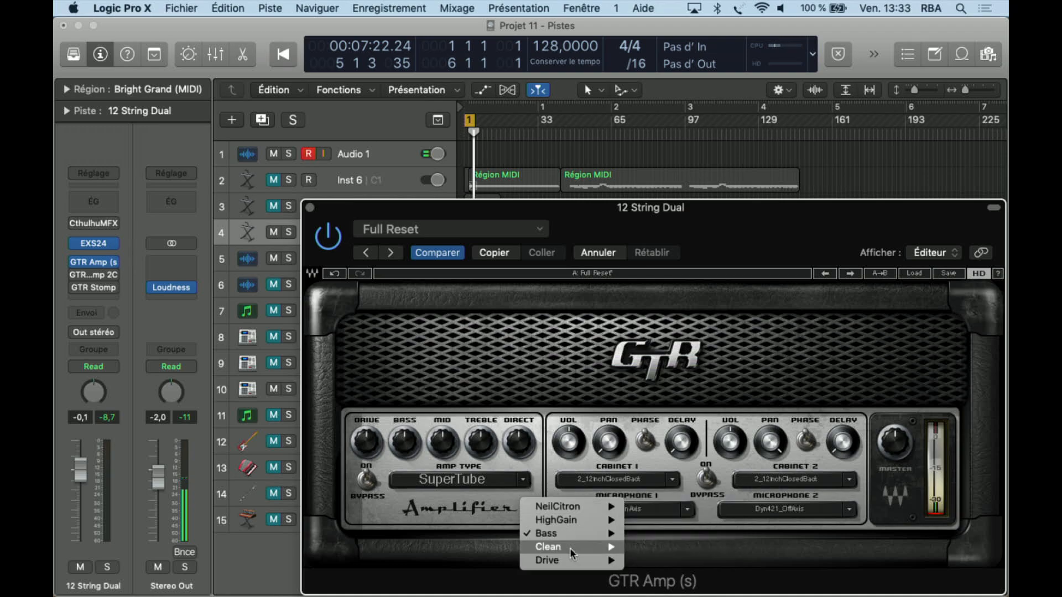
pyautogui.moveTo(557, 507)
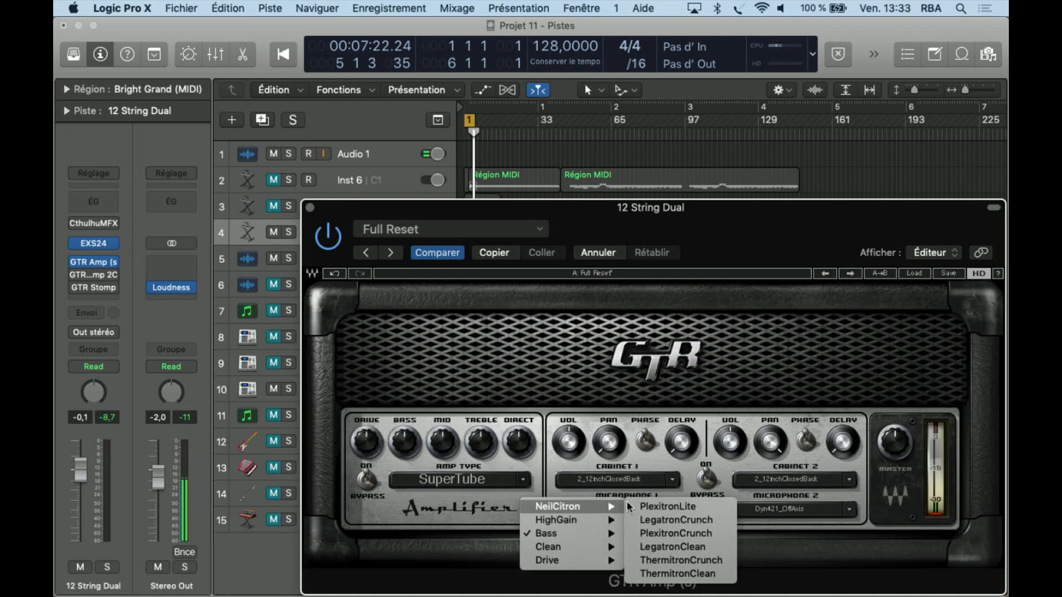
pyautogui.click(667, 507)
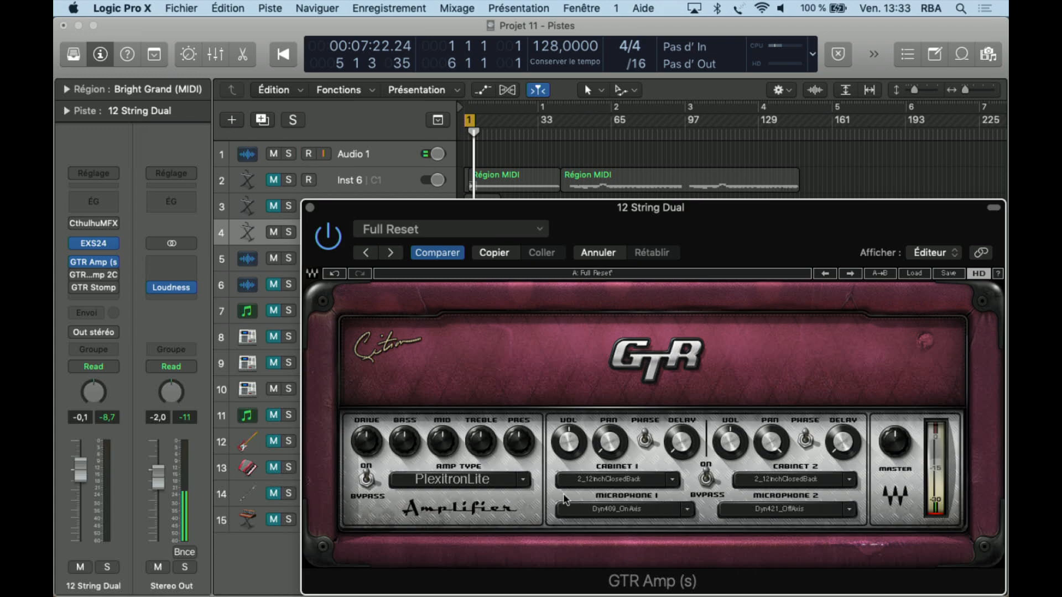
pyautogui.click(369, 253)
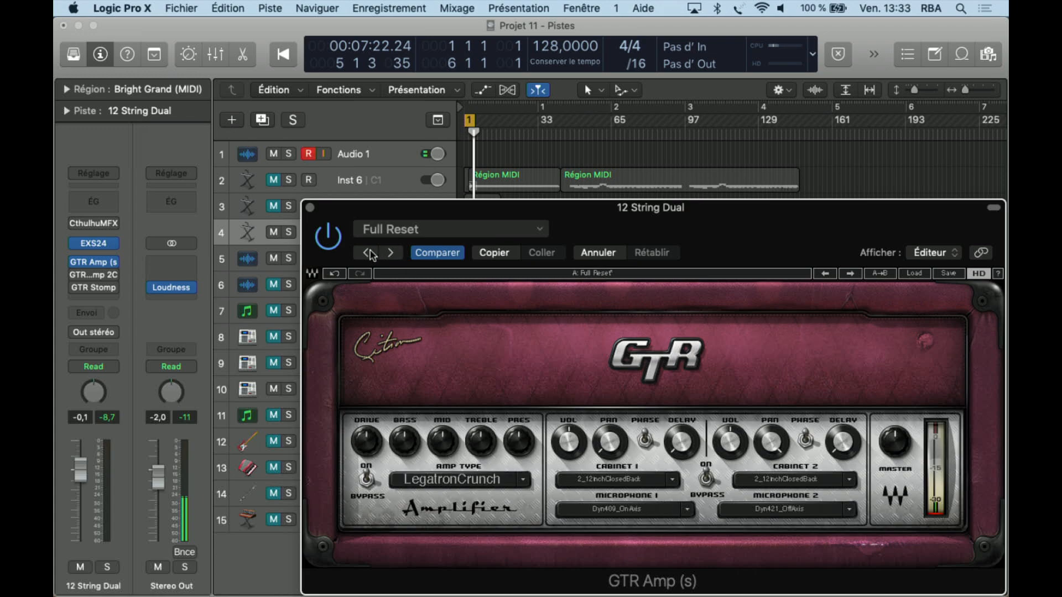
pyautogui.click(366, 252)
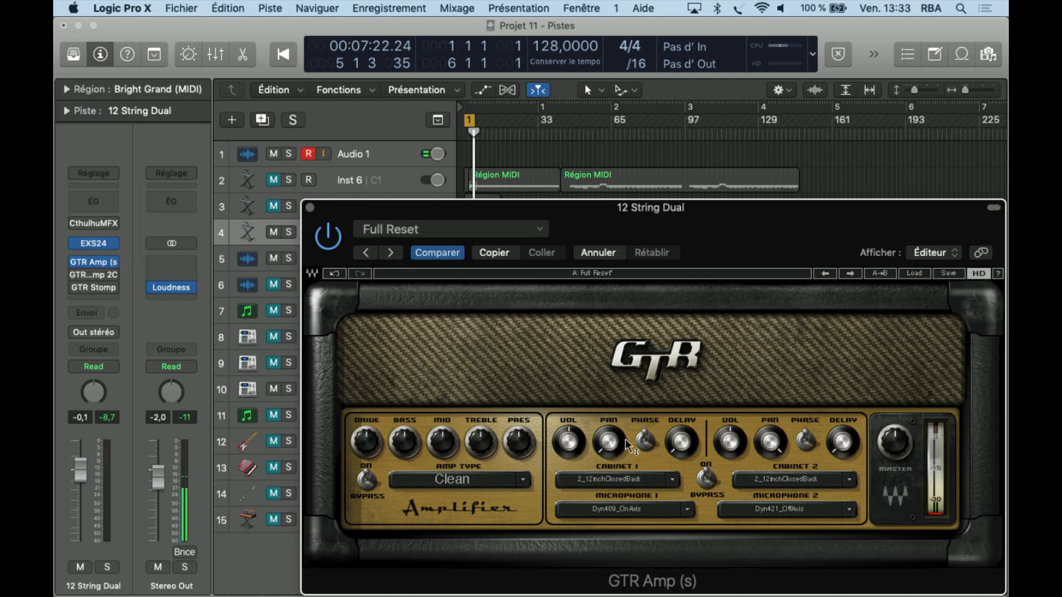
pyautogui.moveTo(792, 441)
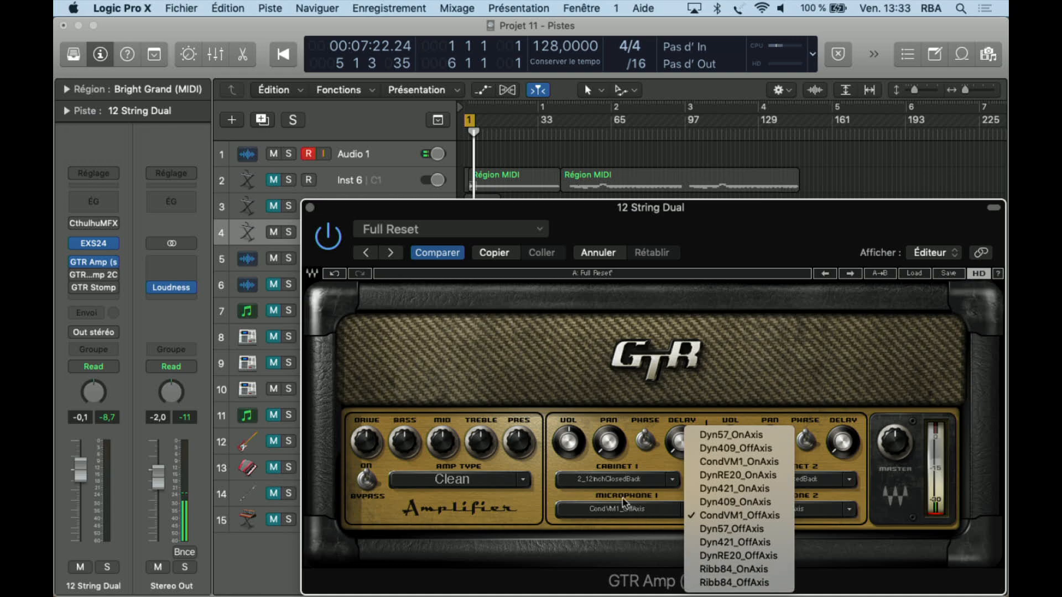
pyautogui.moveTo(622, 498)
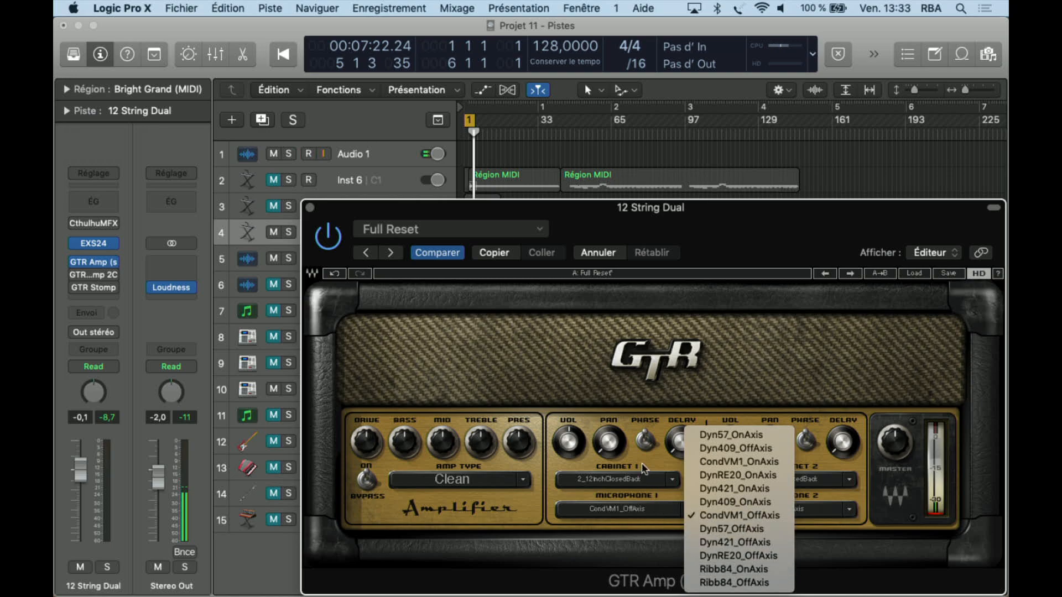
# Choose Dyn421_OffAxis as the GTR Amp's Microphone 2 model.
pyautogui.click(733, 543)
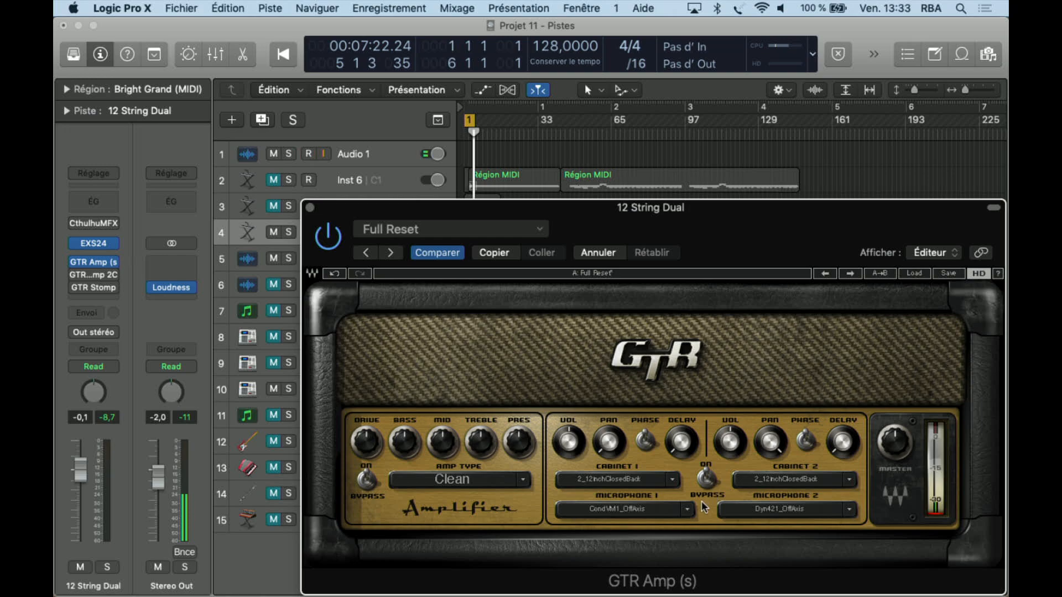
pyautogui.click(308, 153)
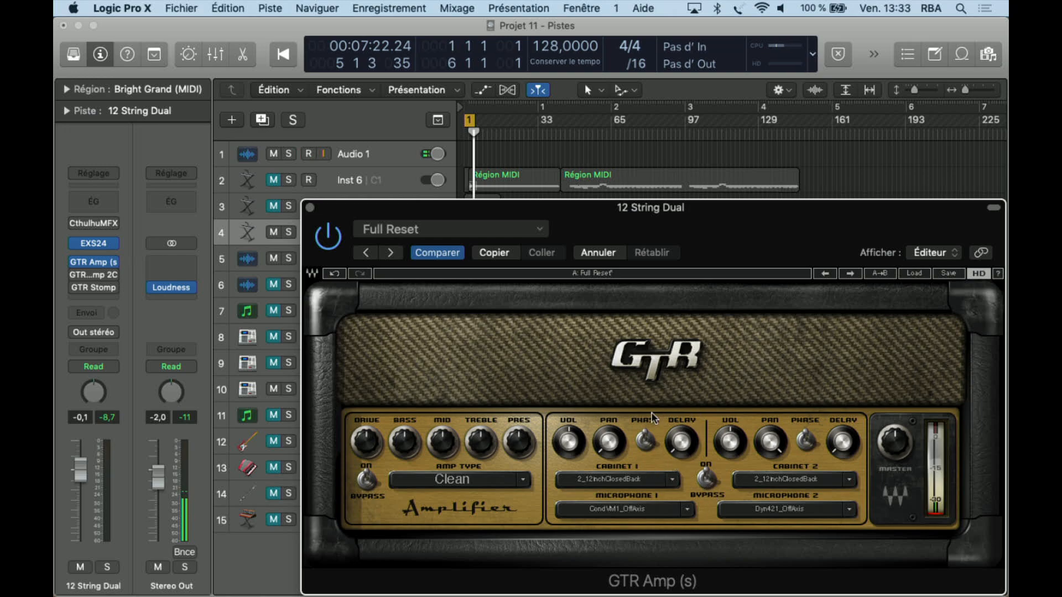
pyautogui.moveTo(700, 410)
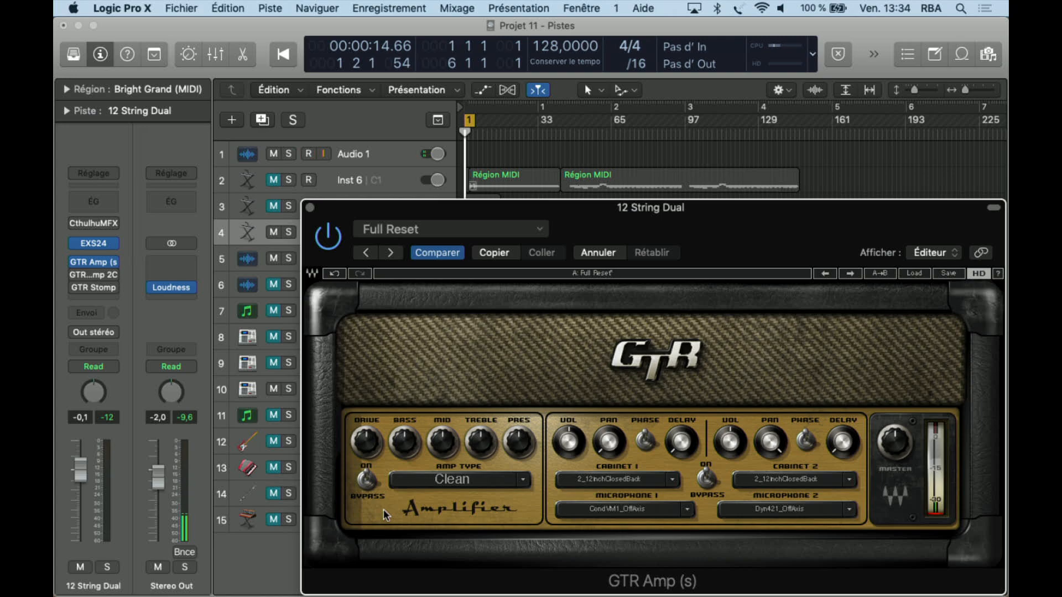
# Scroll through the GTR Amp's Factory Presets list in the settings menu.
pyautogui.click(534, 229)
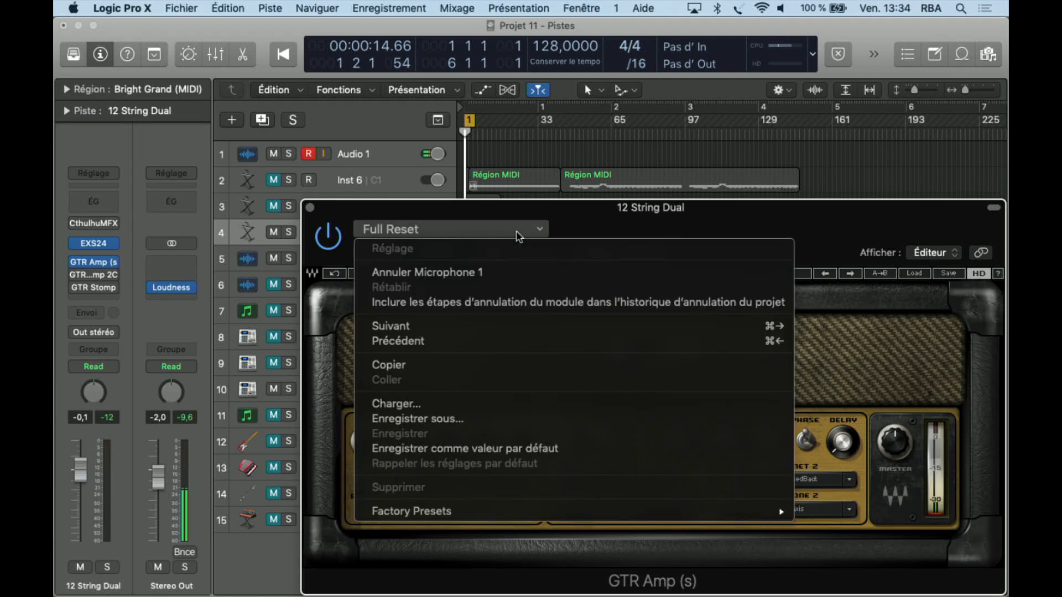
pyautogui.click(411, 511)
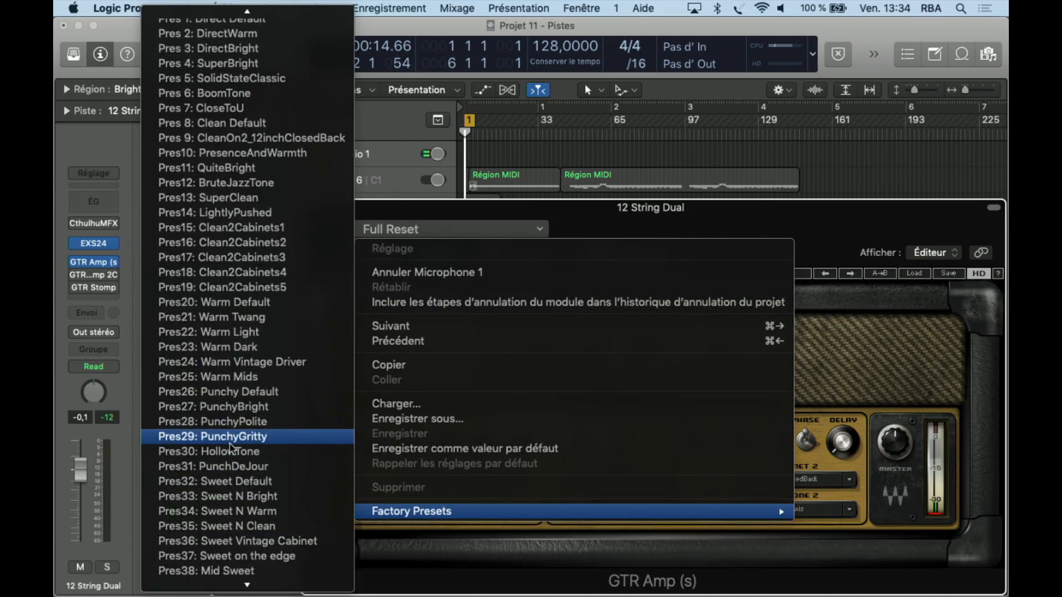
pyautogui.scroll(-3)
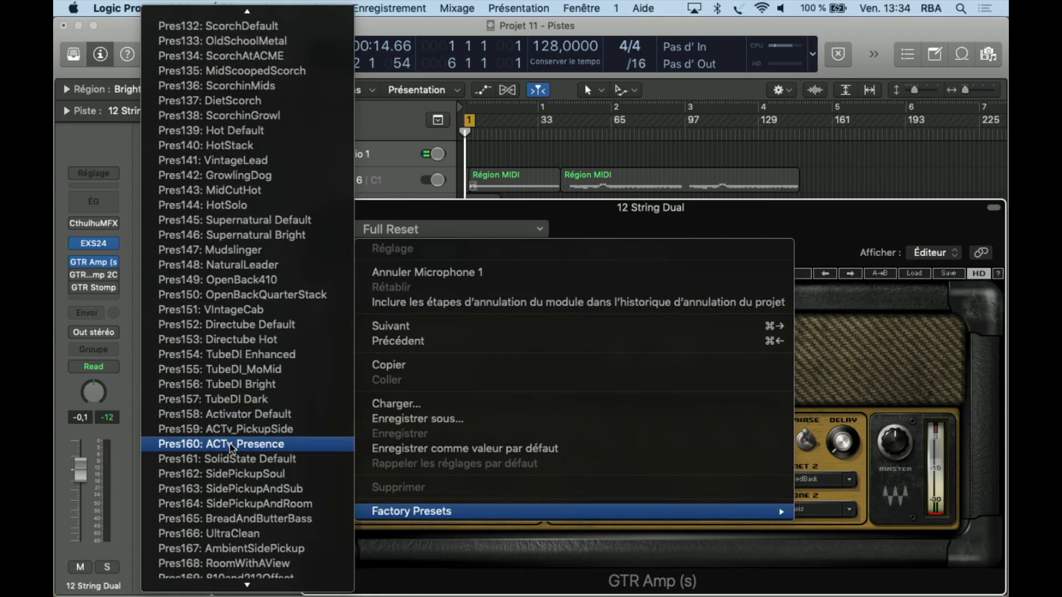
pyautogui.scroll(-3)
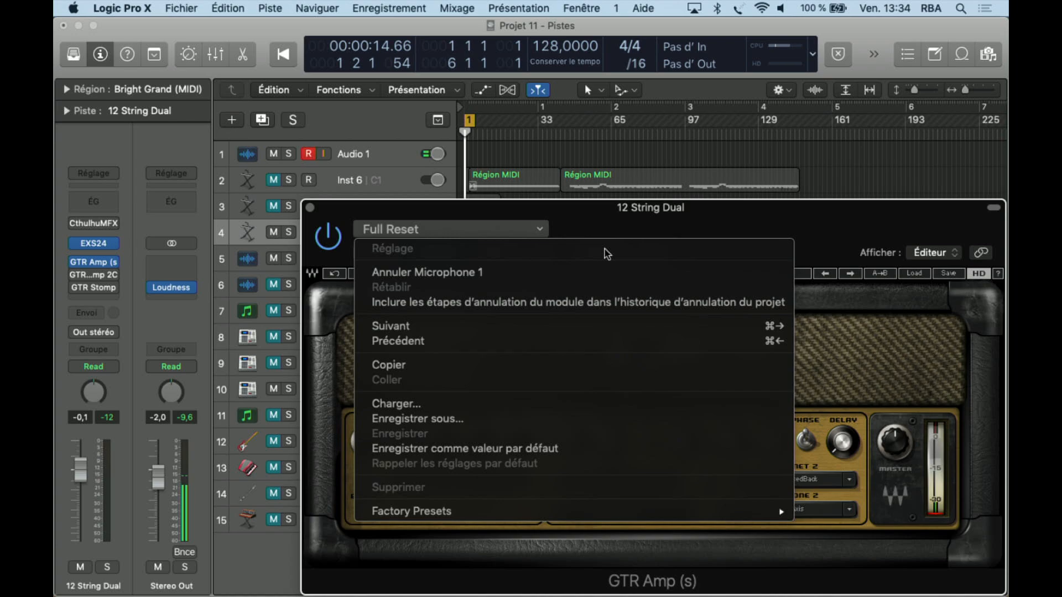
pyautogui.moveTo(596, 291)
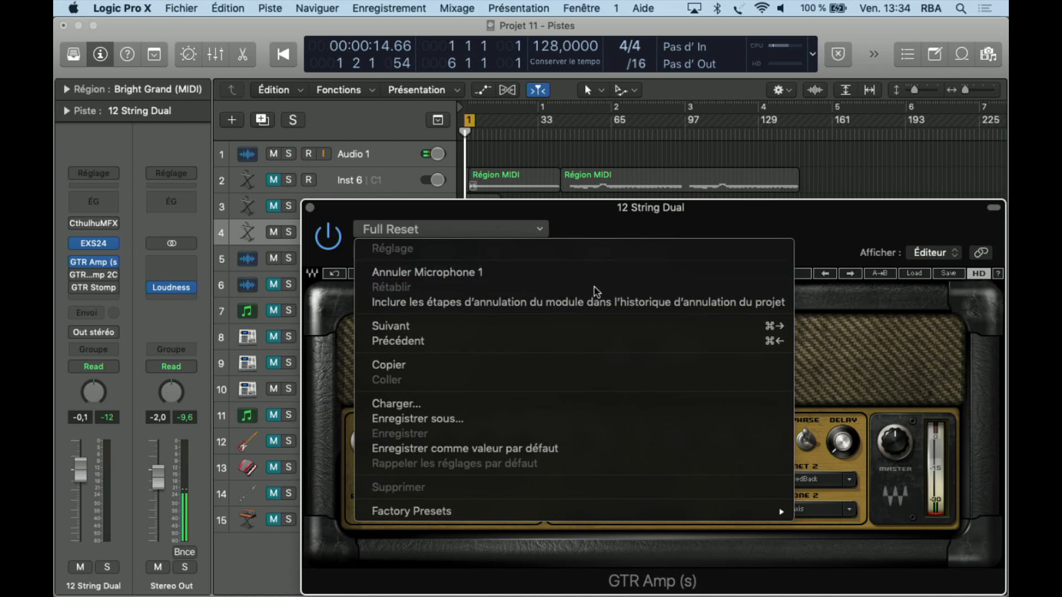
pyautogui.moveTo(462, 419)
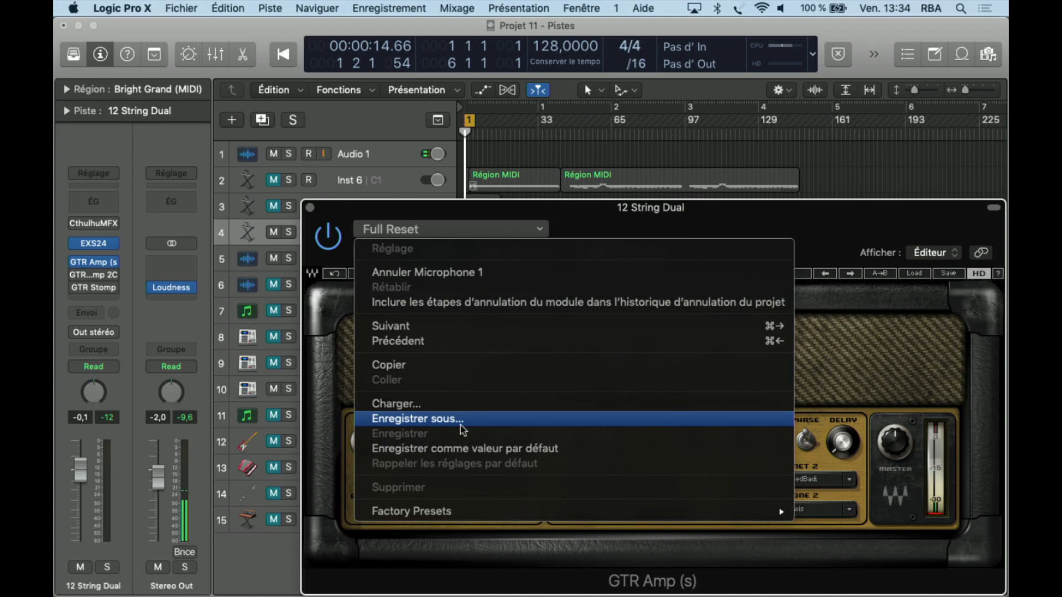
pyautogui.moveTo(397, 495)
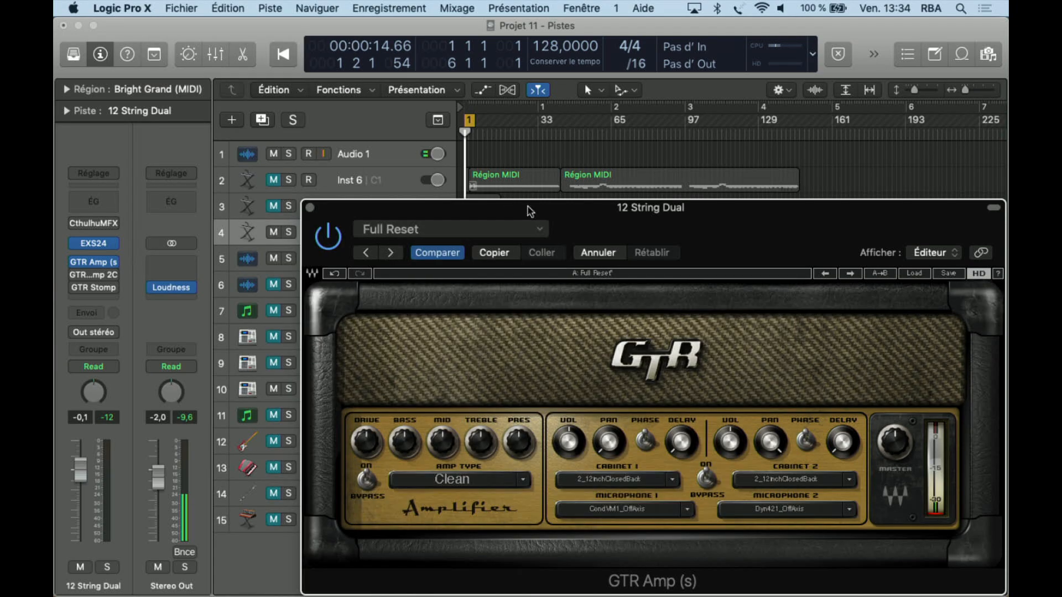
pyautogui.click(309, 154)
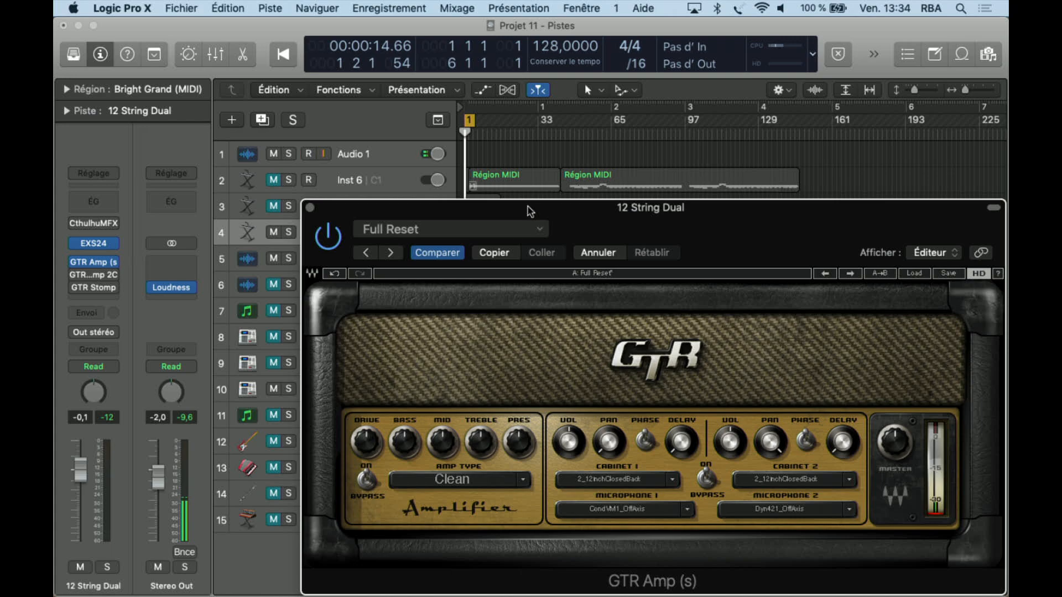
pyautogui.click(307, 154)
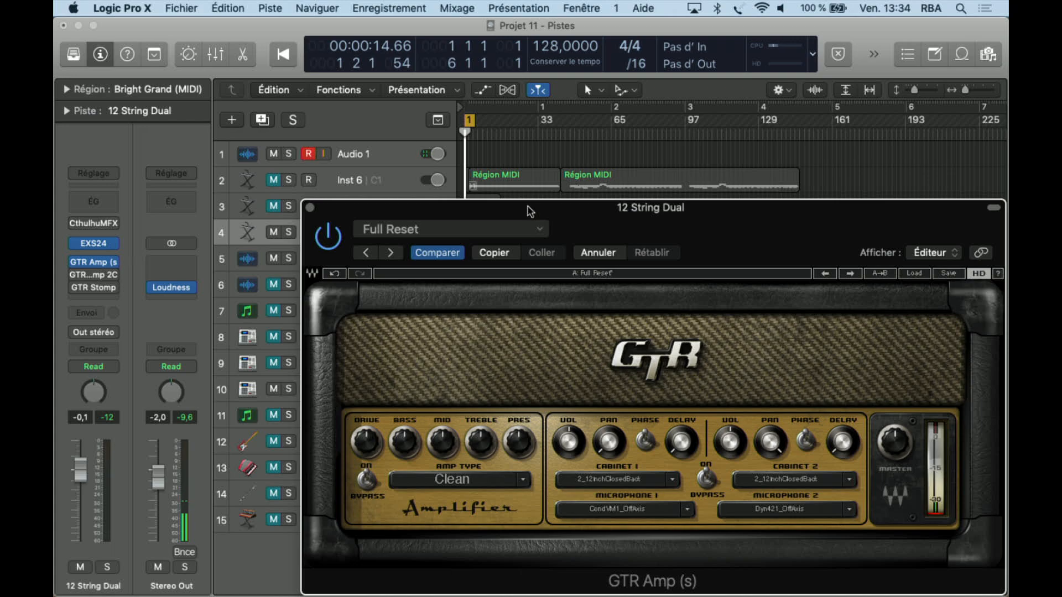
pyautogui.click(282, 55)
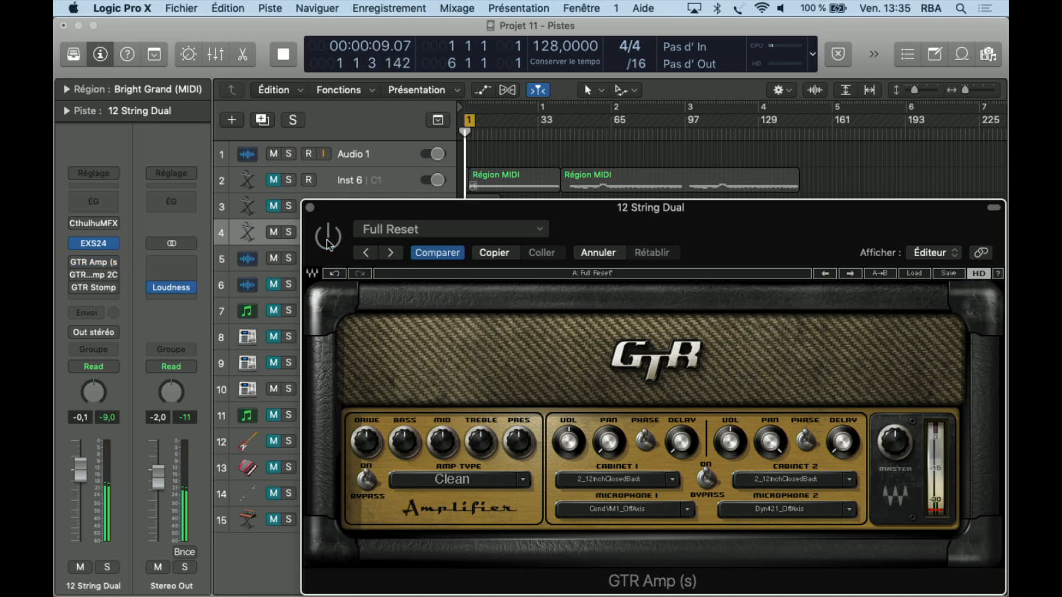
# Re-enable the bypassed GTR Amp plugin.
pyautogui.click(328, 238)
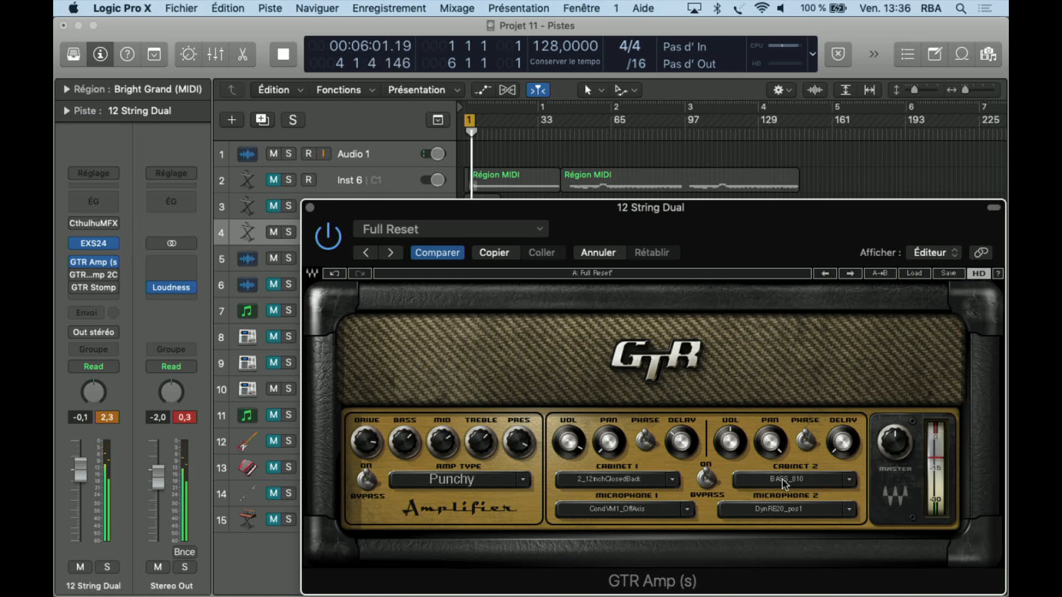
# Bring up the model choices for the GTR Amp's second microphone.
pyautogui.click(785, 510)
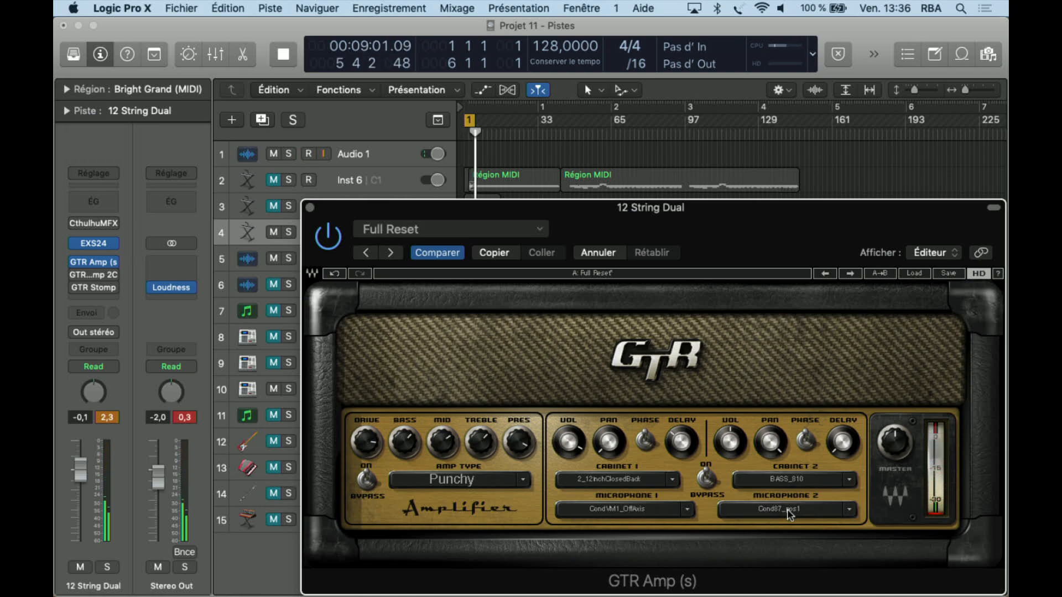
pyautogui.click(786, 509)
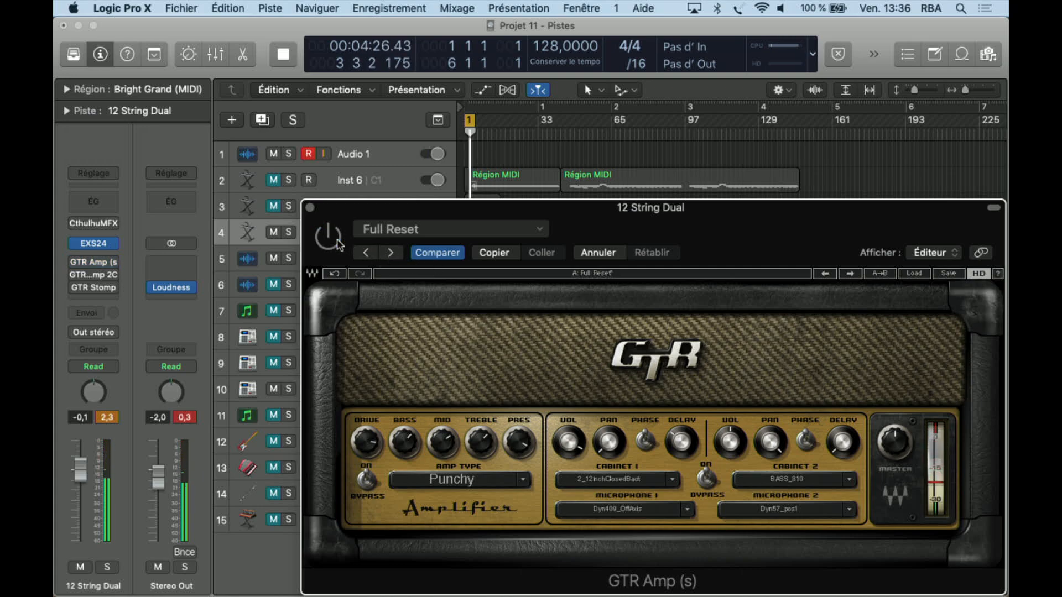
# Turn the amp on and step through Direct Default and DirectWarm, comparing with bypass.
pyautogui.click(328, 239)
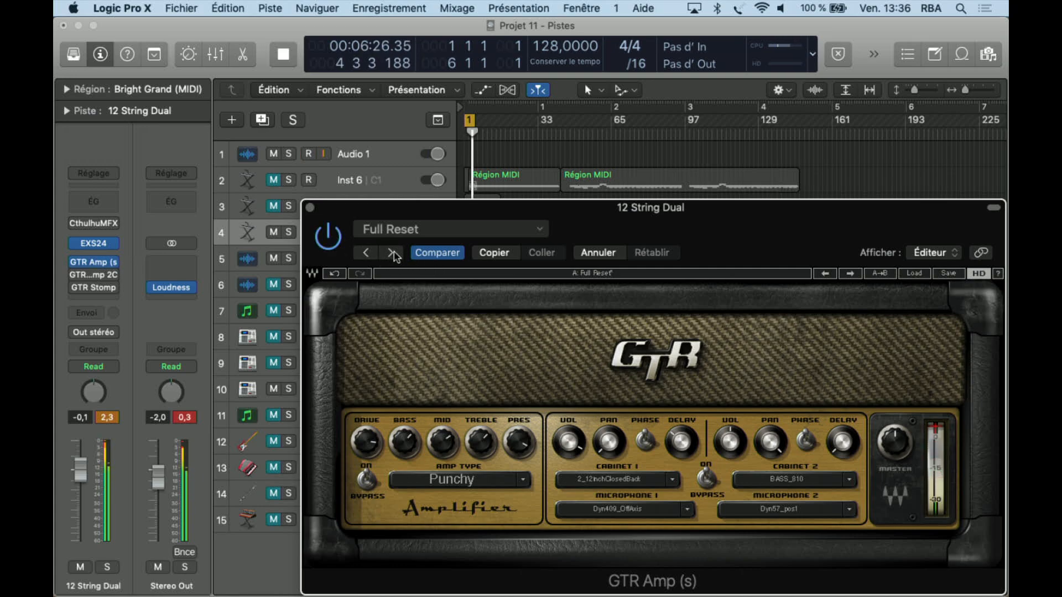
pyautogui.click(391, 253)
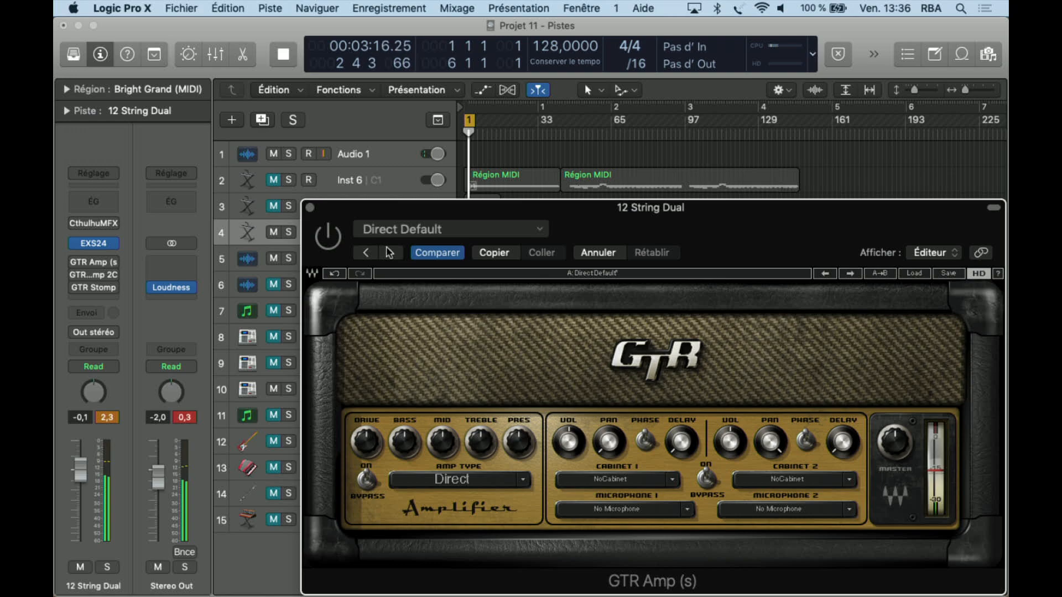
pyautogui.click(389, 253)
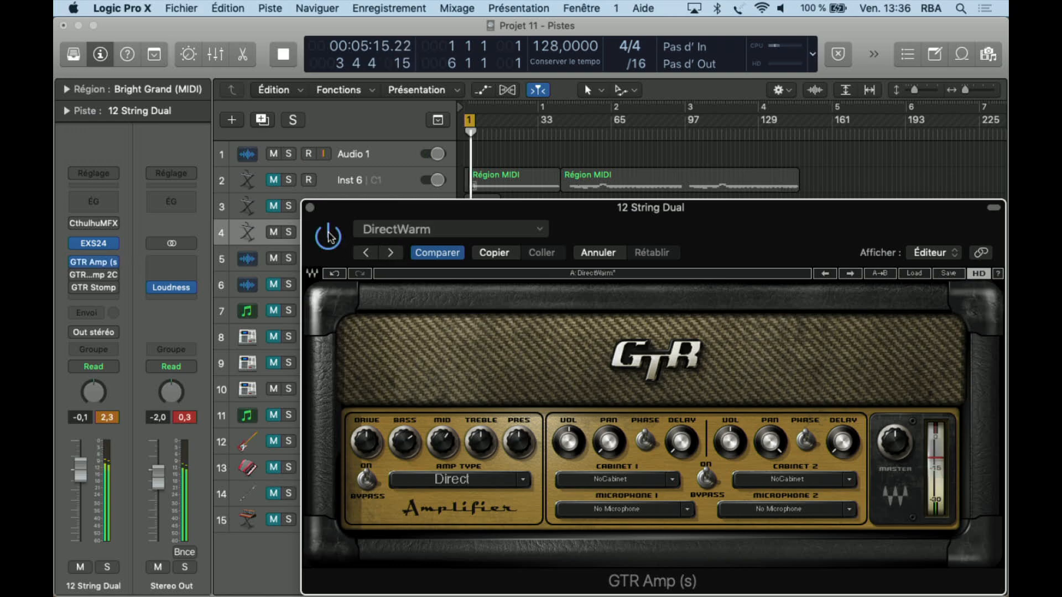
pyautogui.click(308, 154)
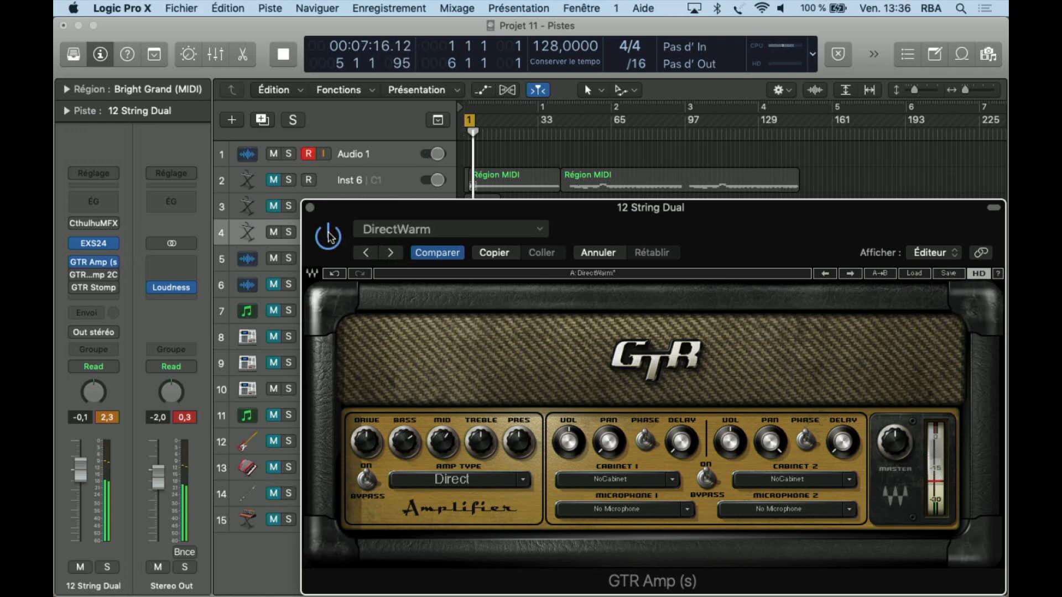
pyautogui.click(390, 253)
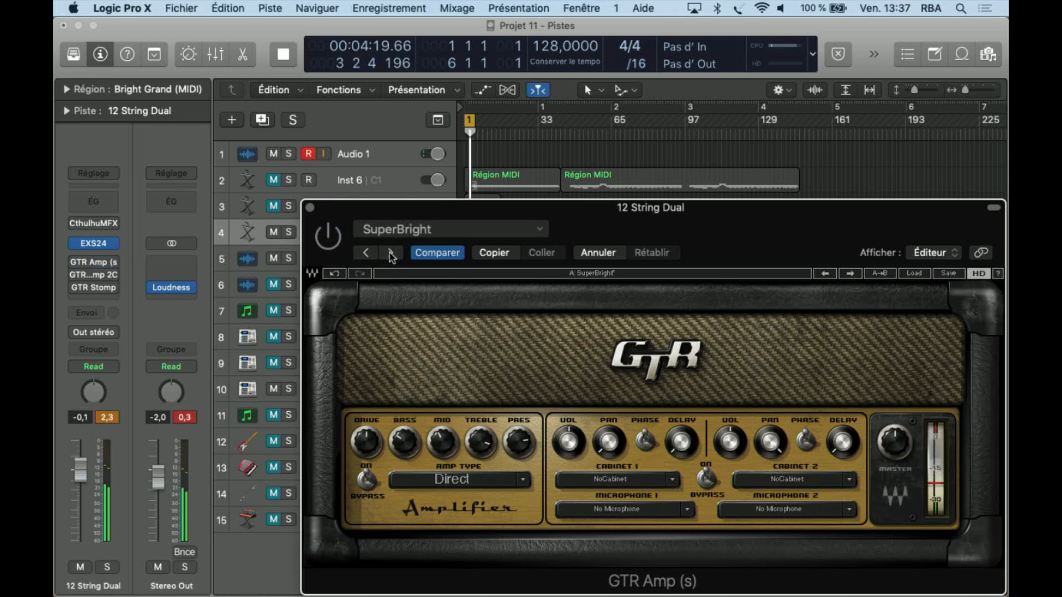
# Step presets from SuperBright through Clean Default, SuperClean and Clean2Cabinets1 to Clean2Cabinets2.
pyautogui.click(389, 253)
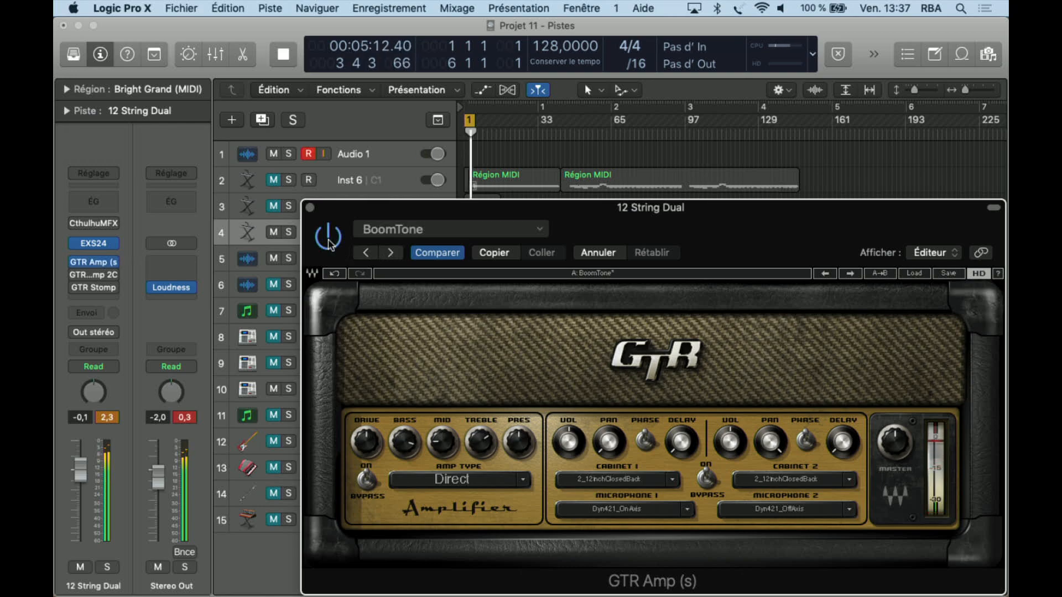
pyautogui.click(366, 252)
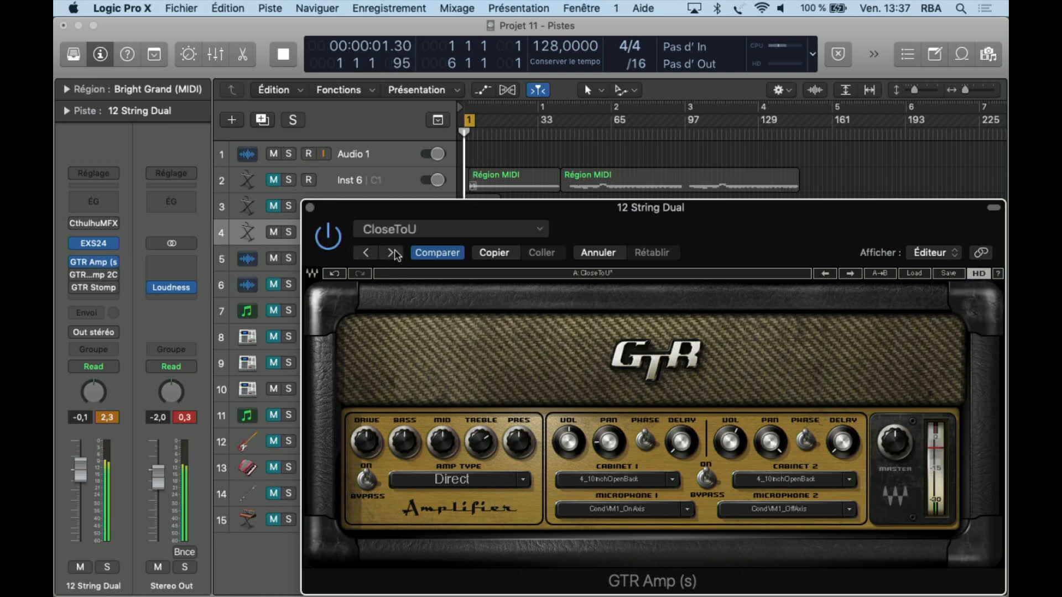
pyautogui.click(393, 252)
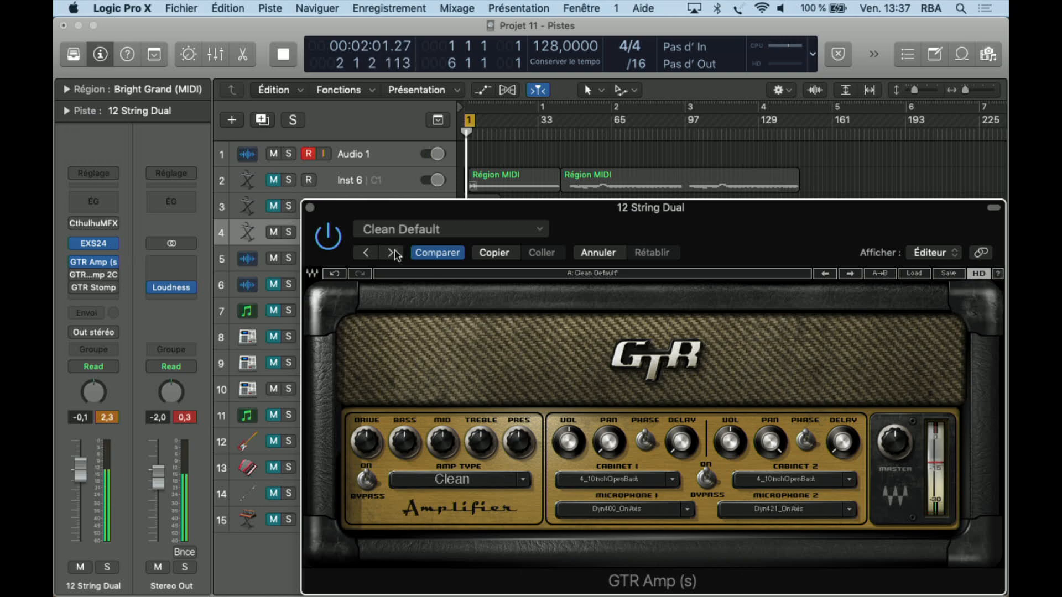
pyautogui.click(393, 253)
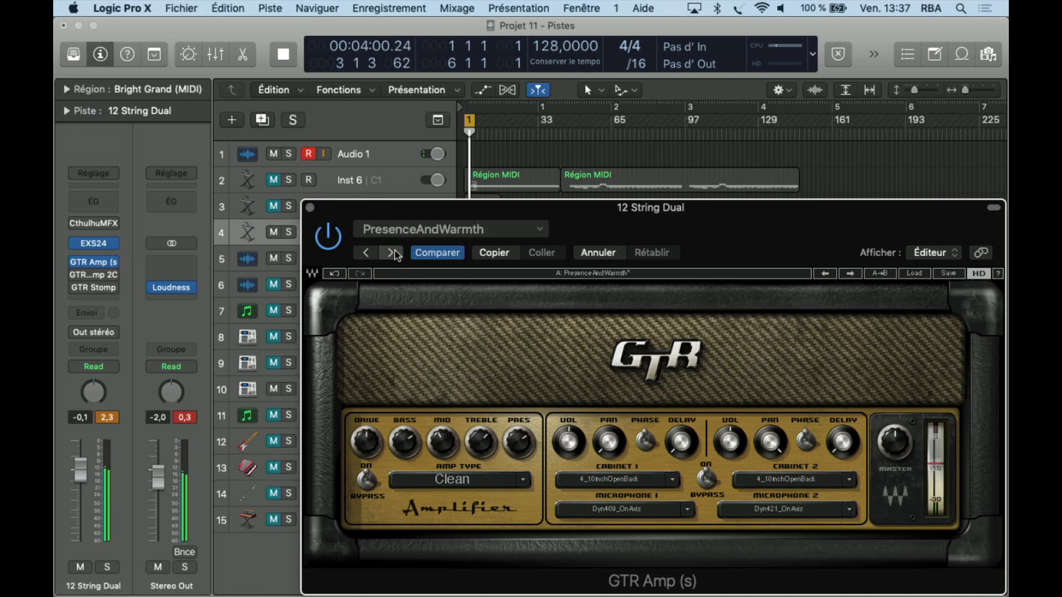
pyautogui.click(393, 253)
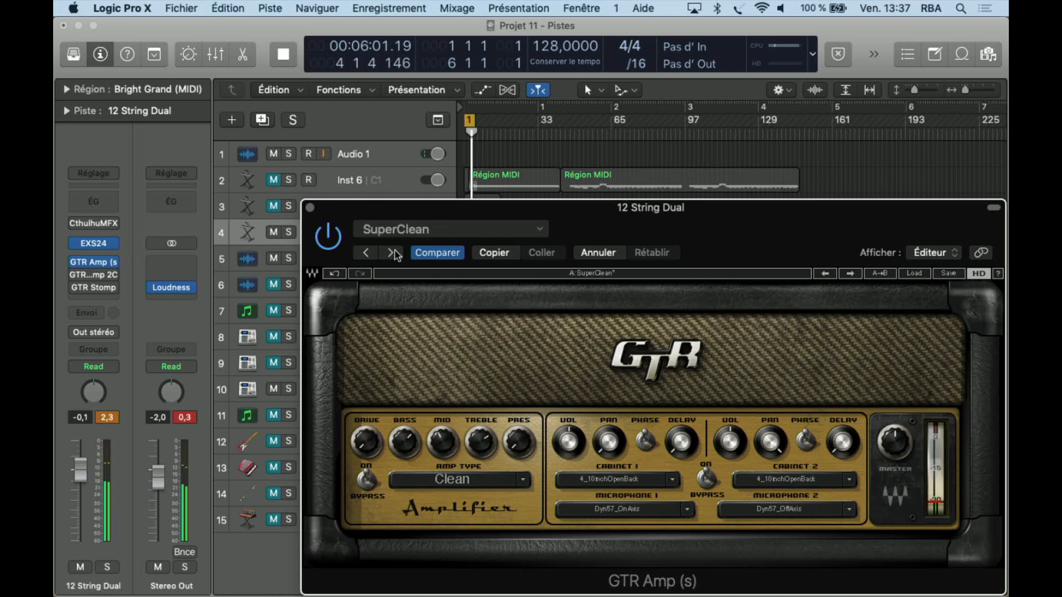
pyautogui.click(393, 252)
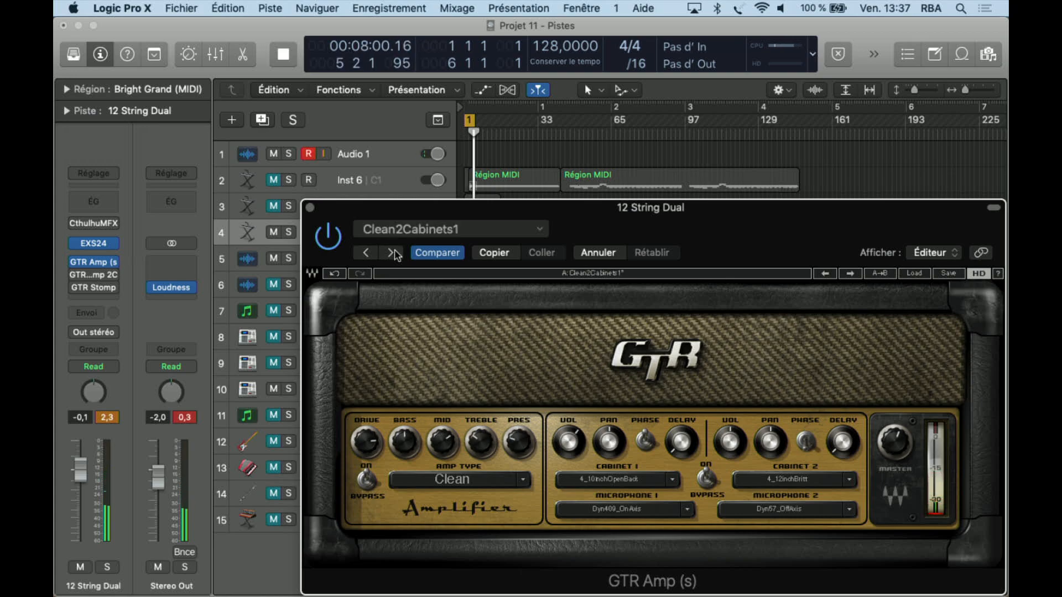
pyautogui.click(525, 480)
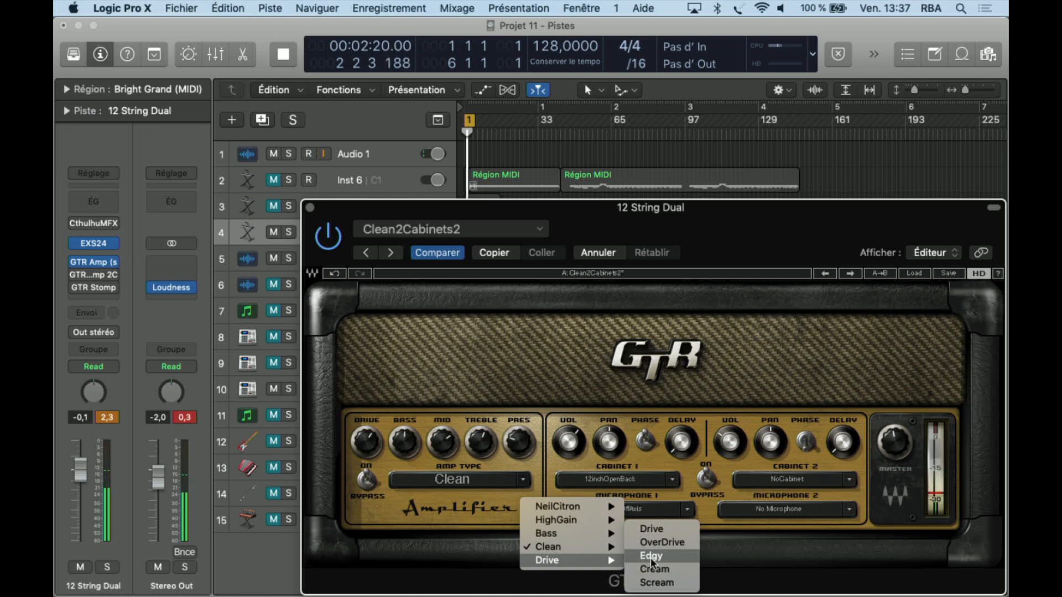
# Try the Drive types Edgy, Cream and Scream, then set NeilCitron ThermitronCrunch.
pyautogui.click(651, 555)
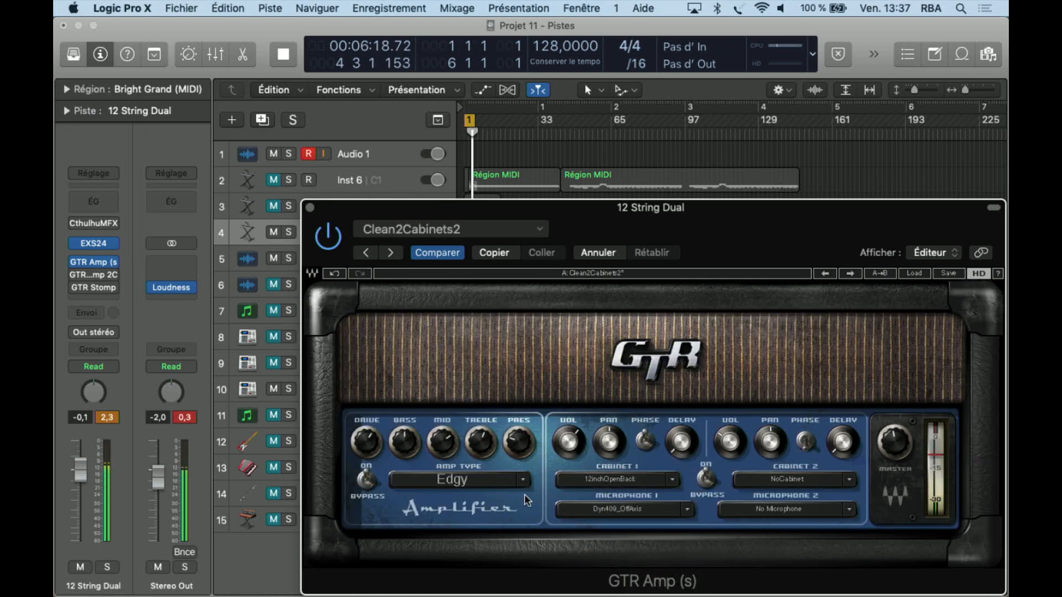
pyautogui.click(460, 480)
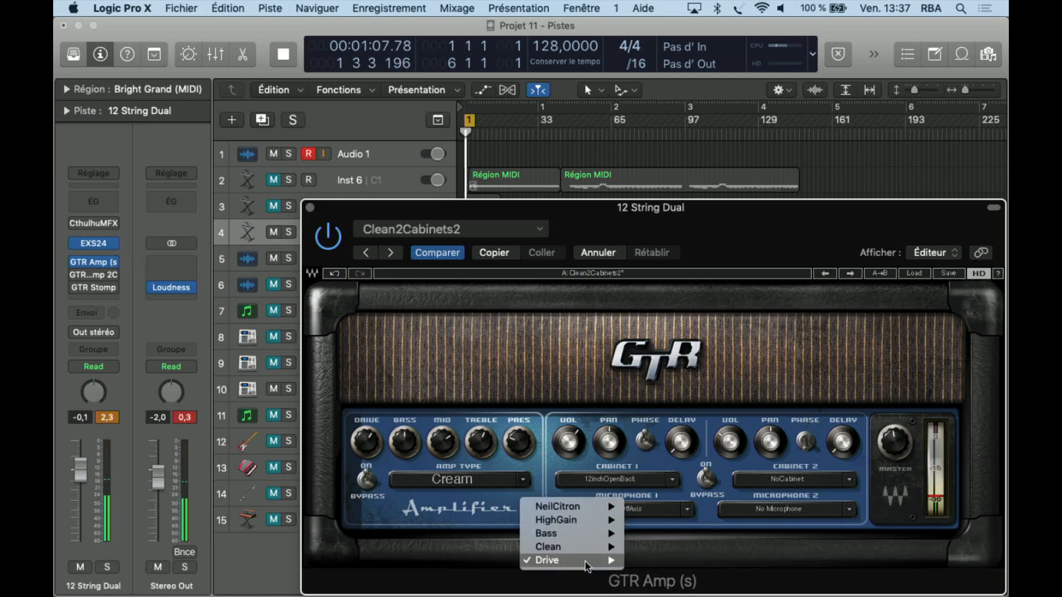
pyautogui.click(573, 560)
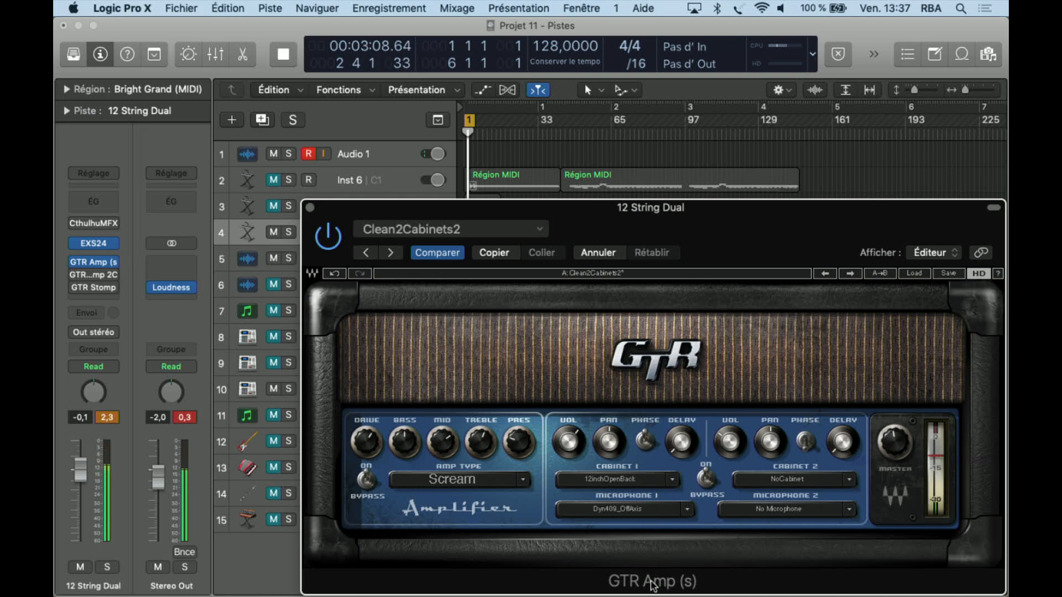
pyautogui.click(459, 480)
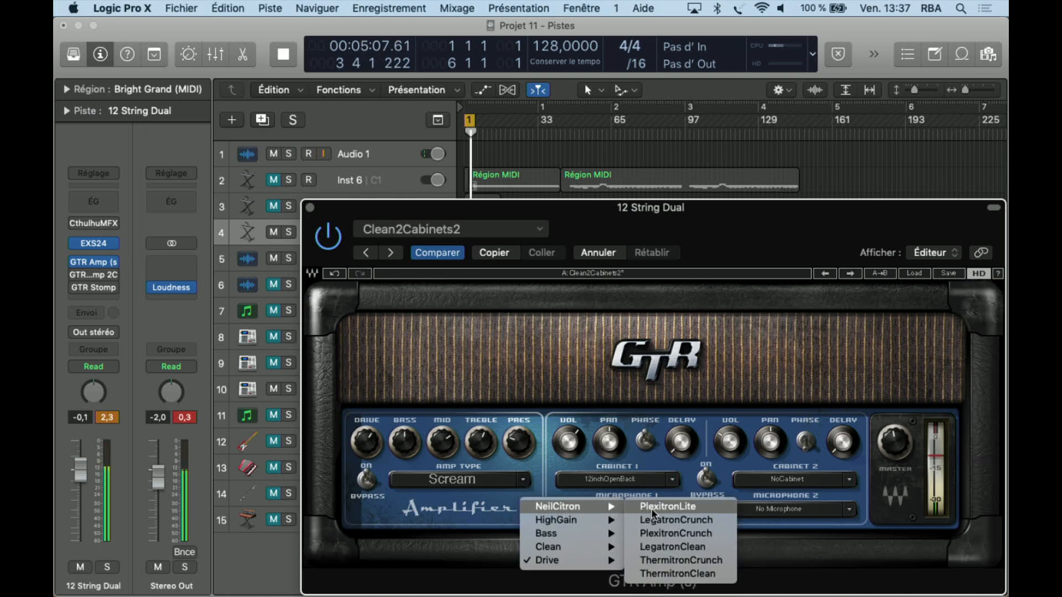
pyautogui.click(667, 507)
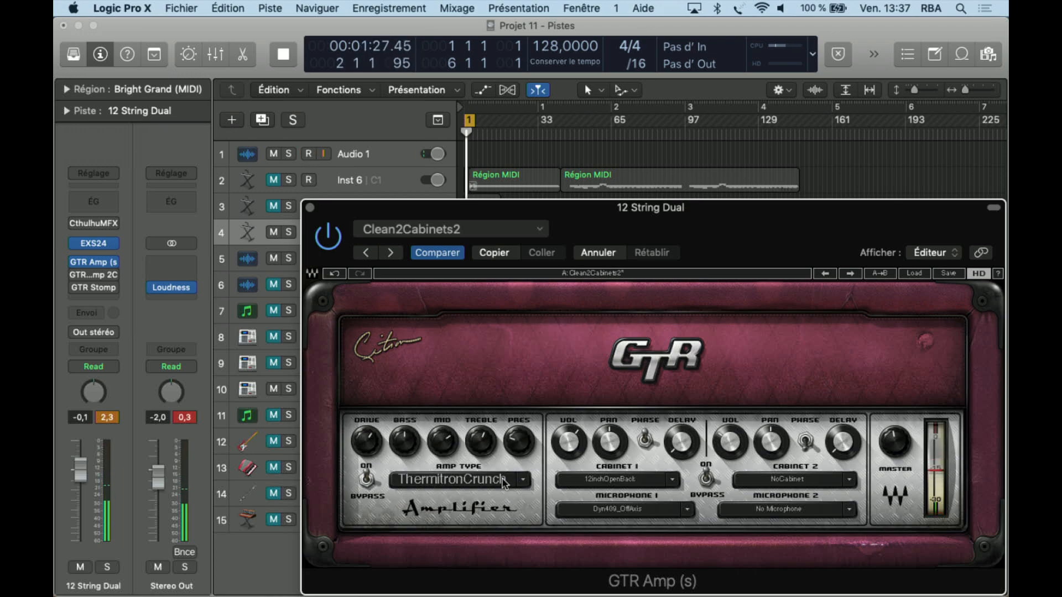
# Audition the Shredder, Hot and Modern amps, then load Clean2Cabinets3 with HD and CPU meter shown.
pyautogui.click(521, 479)
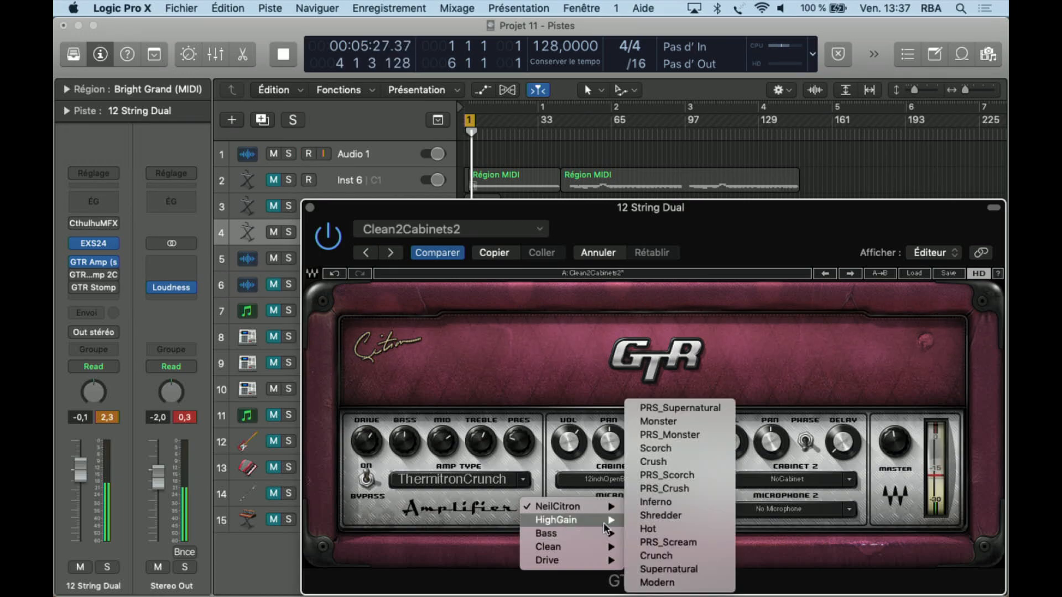
pyautogui.click(659, 516)
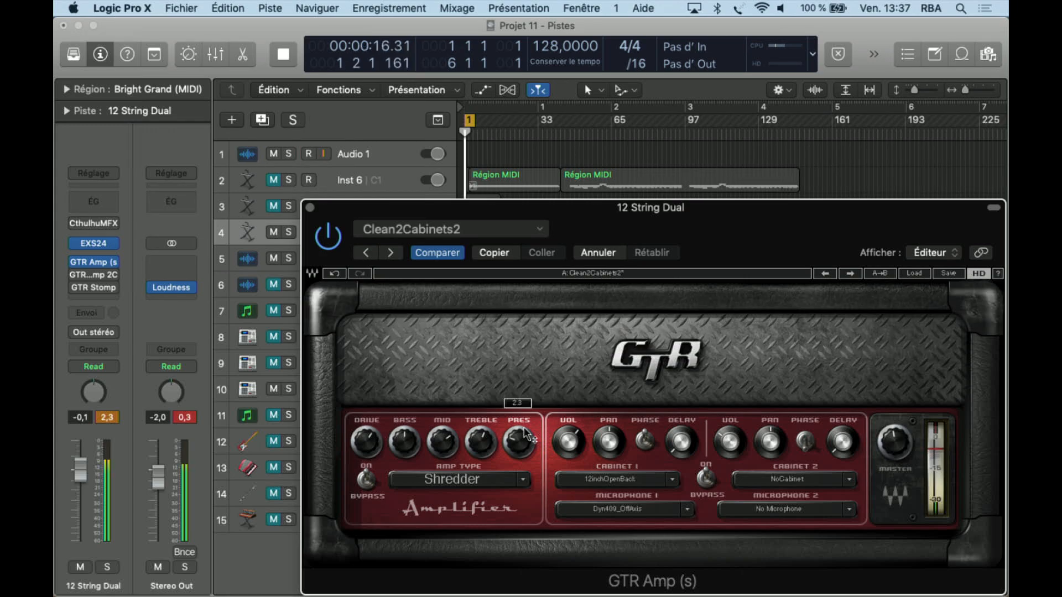
pyautogui.click(457, 479)
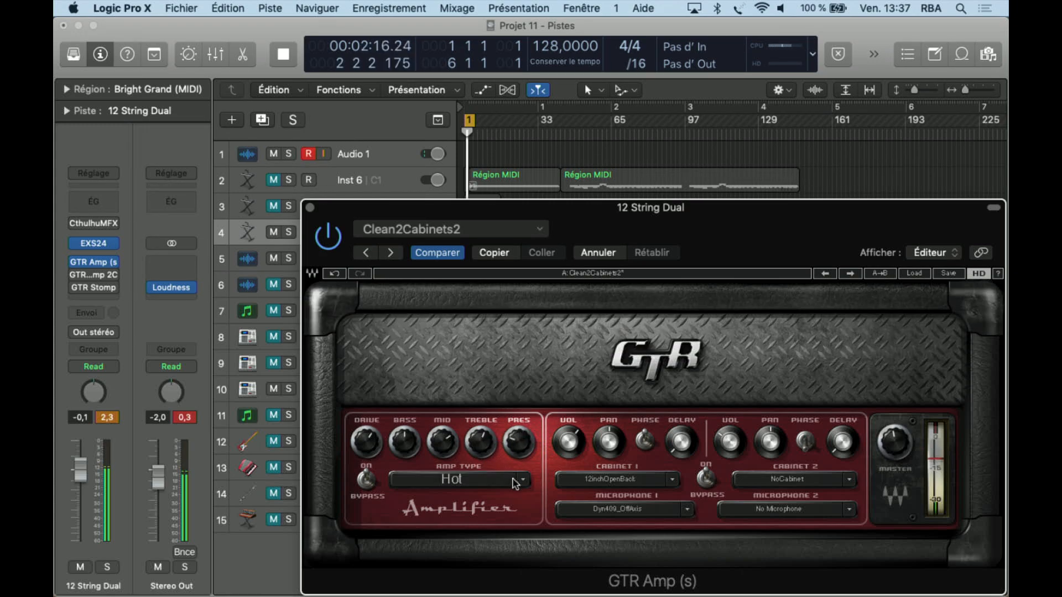
pyautogui.click(453, 479)
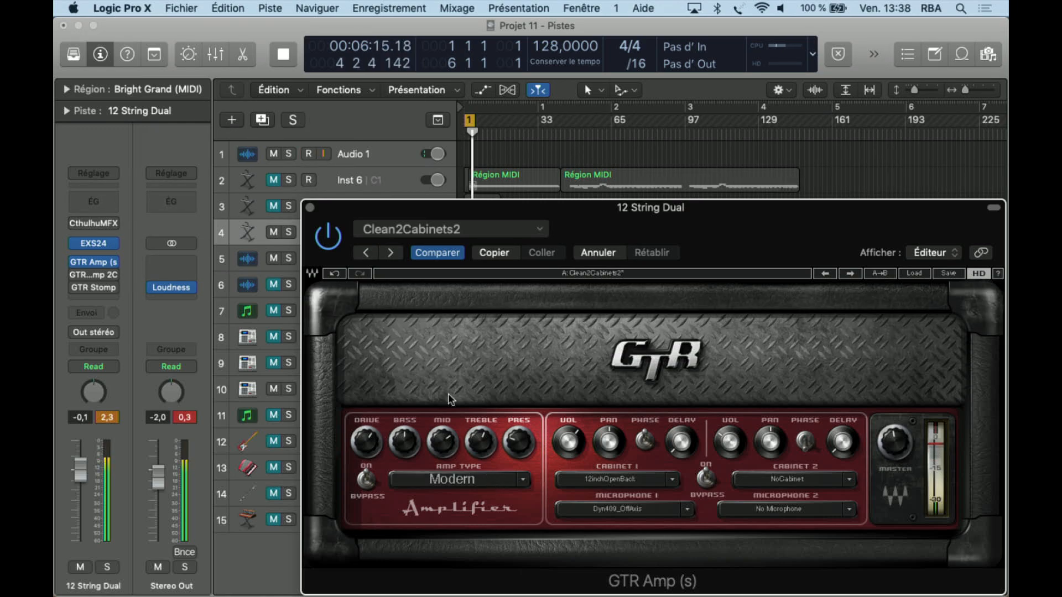
pyautogui.click(390, 253)
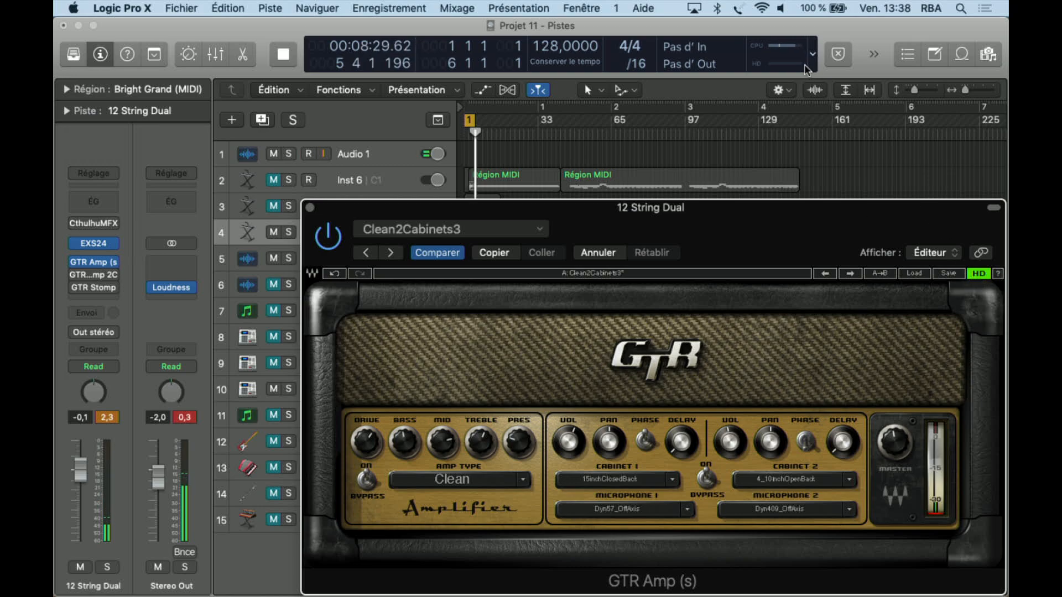
pyautogui.click(786, 46)
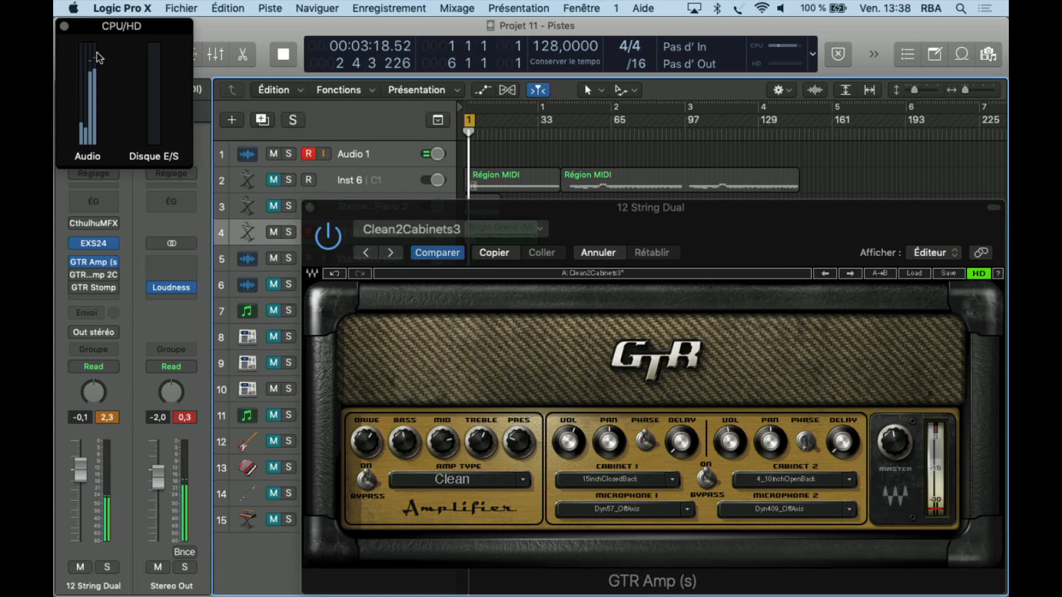
# Stop playback and repeatedly toggle the track control, leaving Audio 1 record-enabled.
pyautogui.click(281, 55)
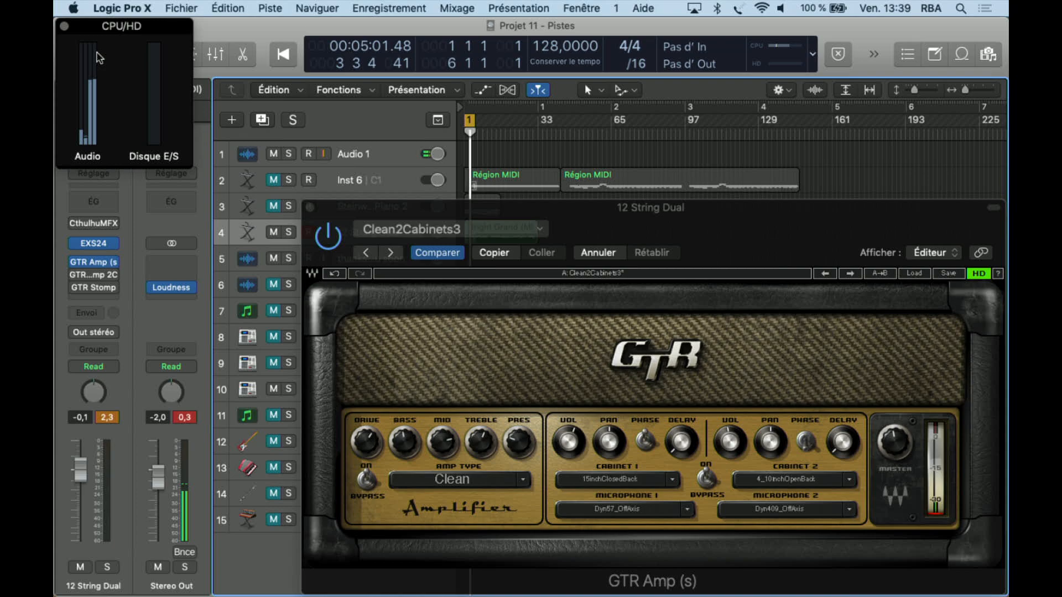
pyautogui.click(308, 154)
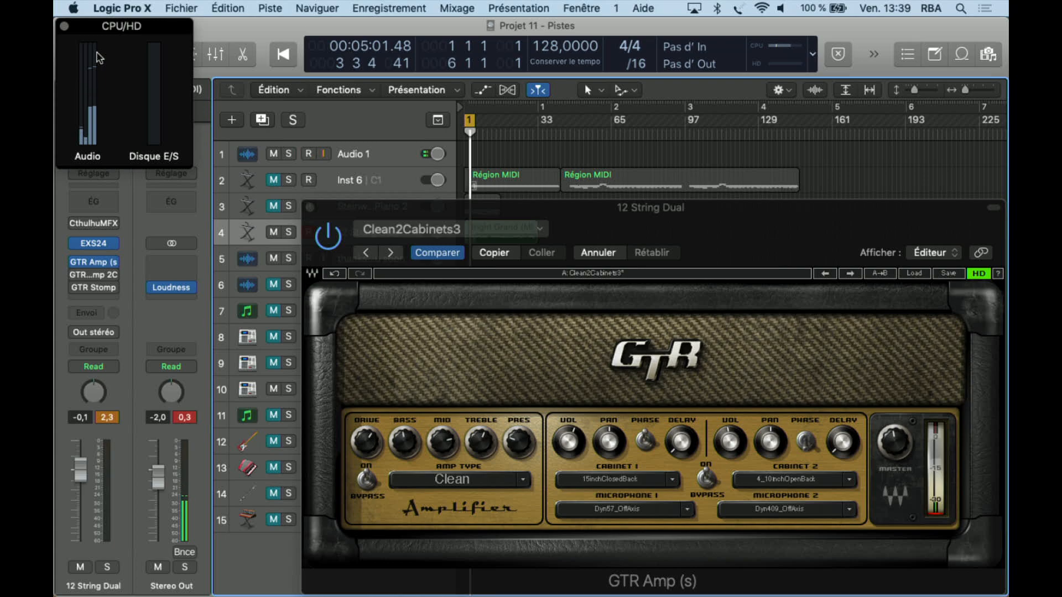
pyautogui.click(308, 153)
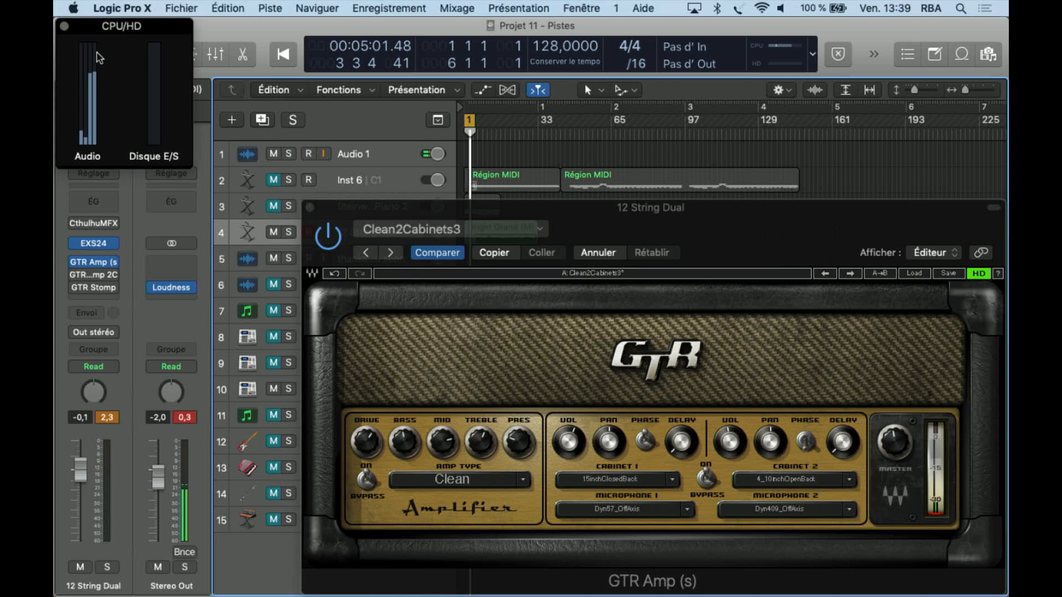
pyautogui.click(308, 153)
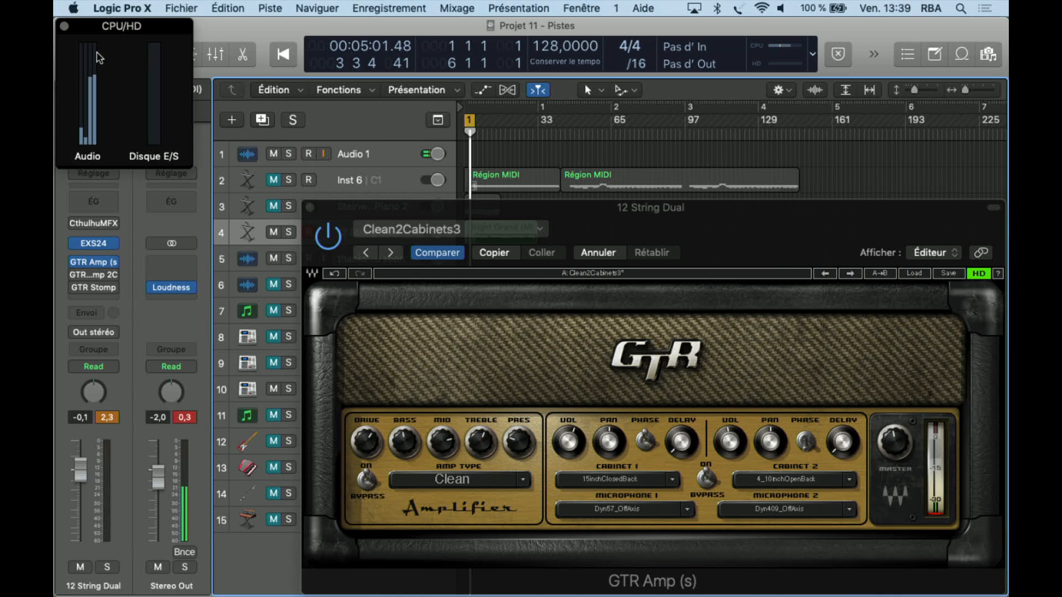
pyautogui.click(308, 154)
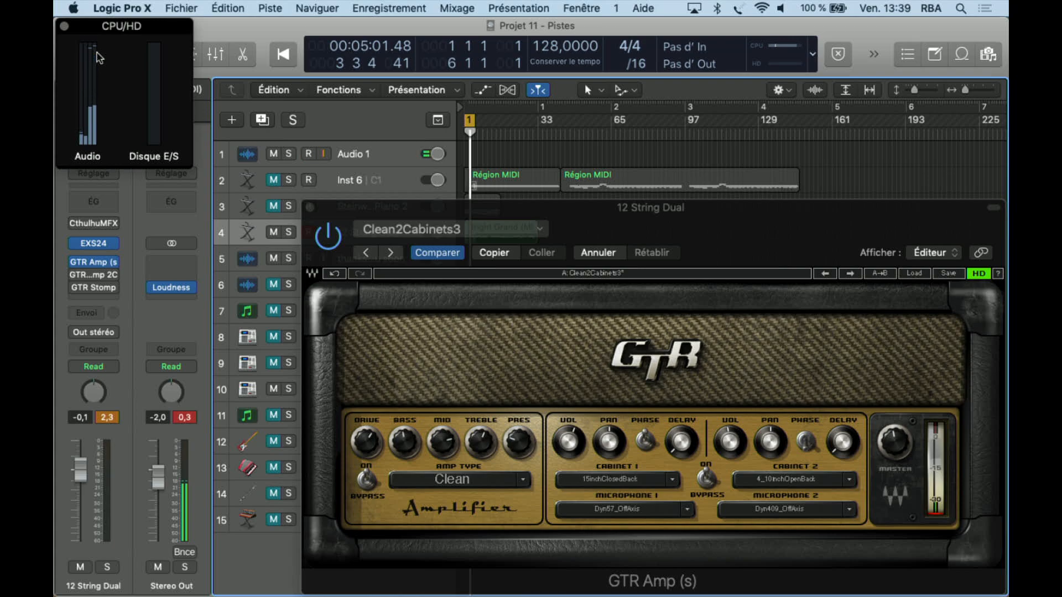
pyautogui.click(308, 154)
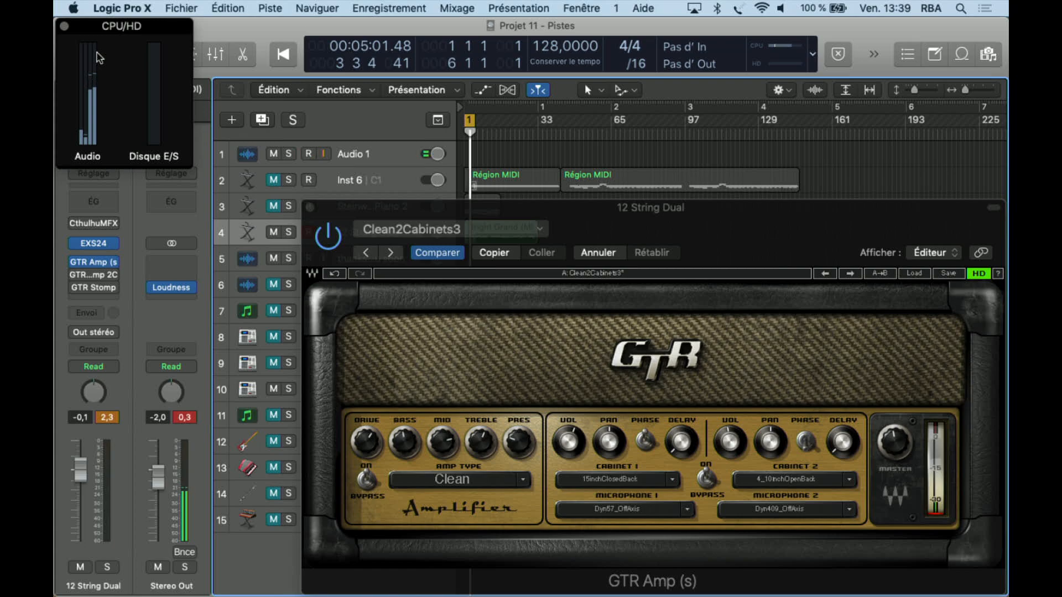
pyautogui.click(308, 154)
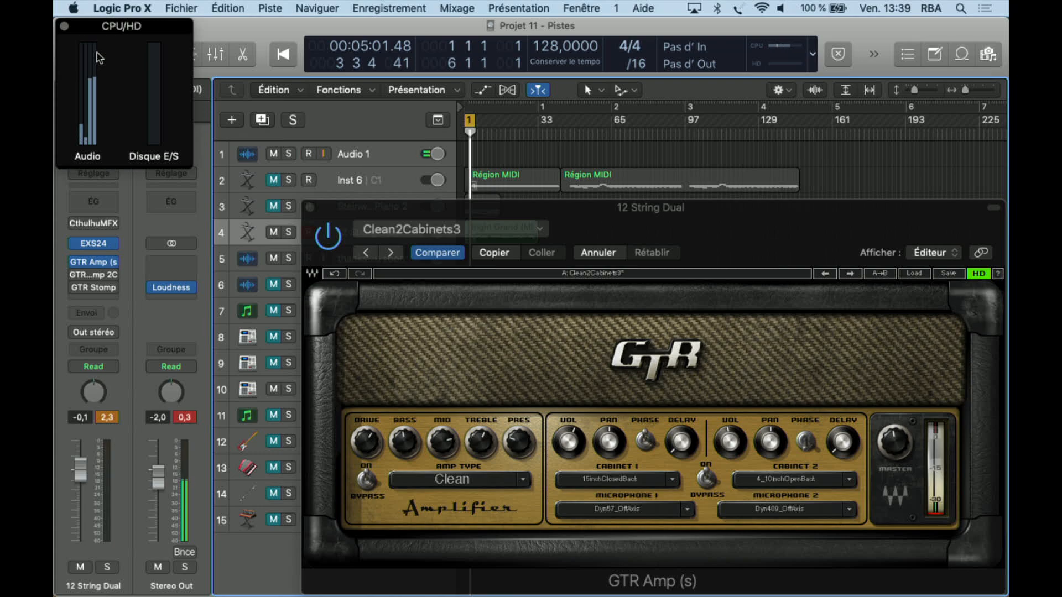
pyautogui.click(308, 154)
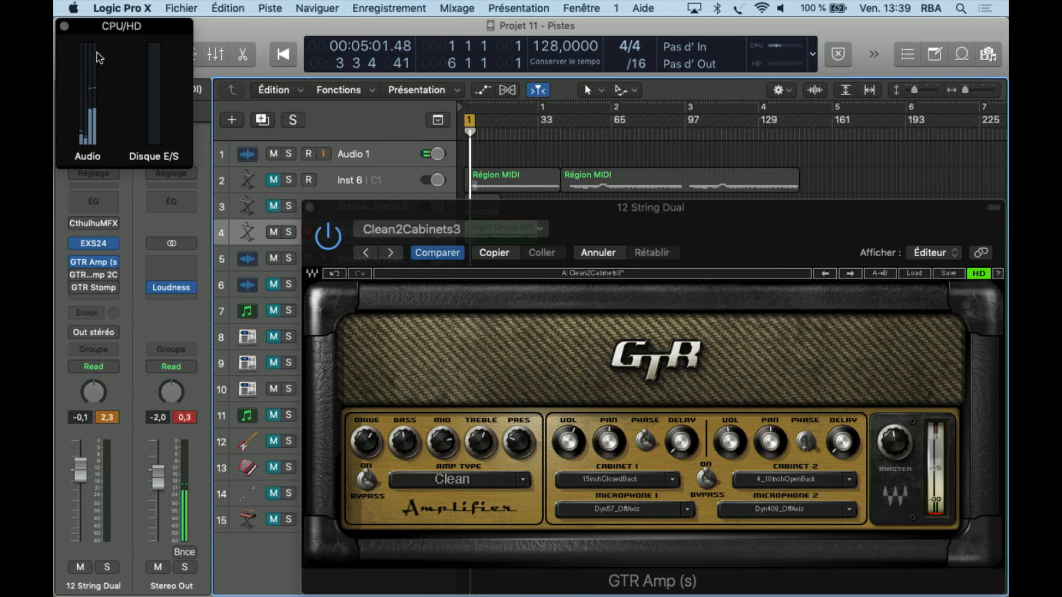
pyautogui.click(308, 153)
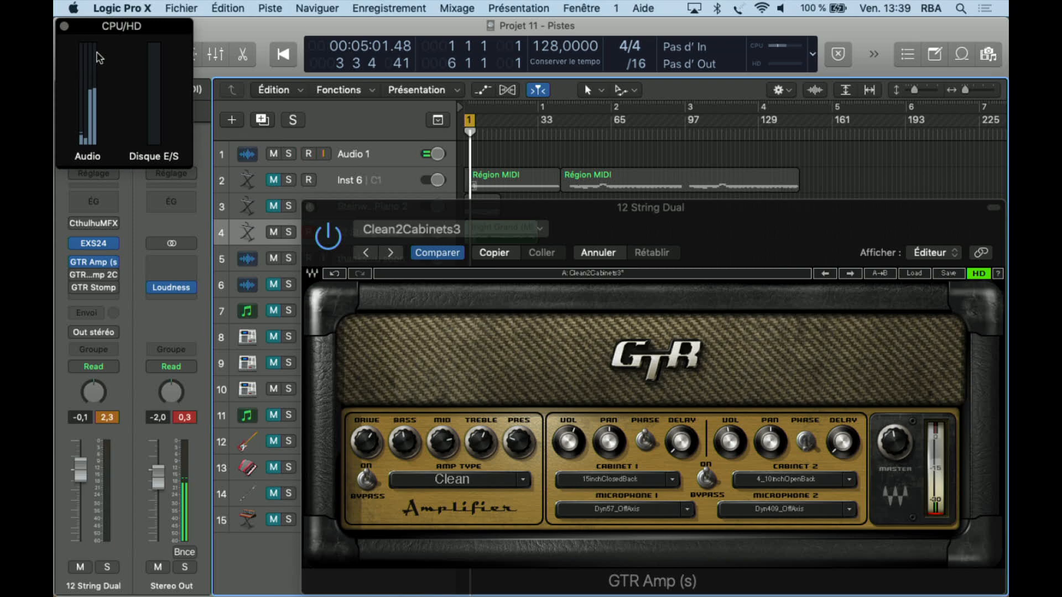
pyautogui.click(308, 154)
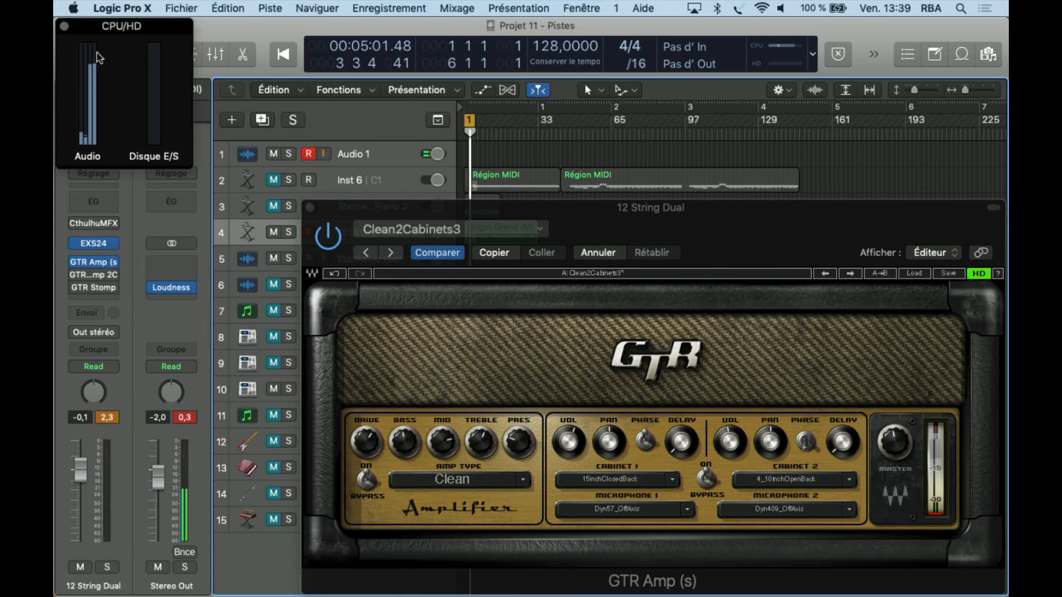